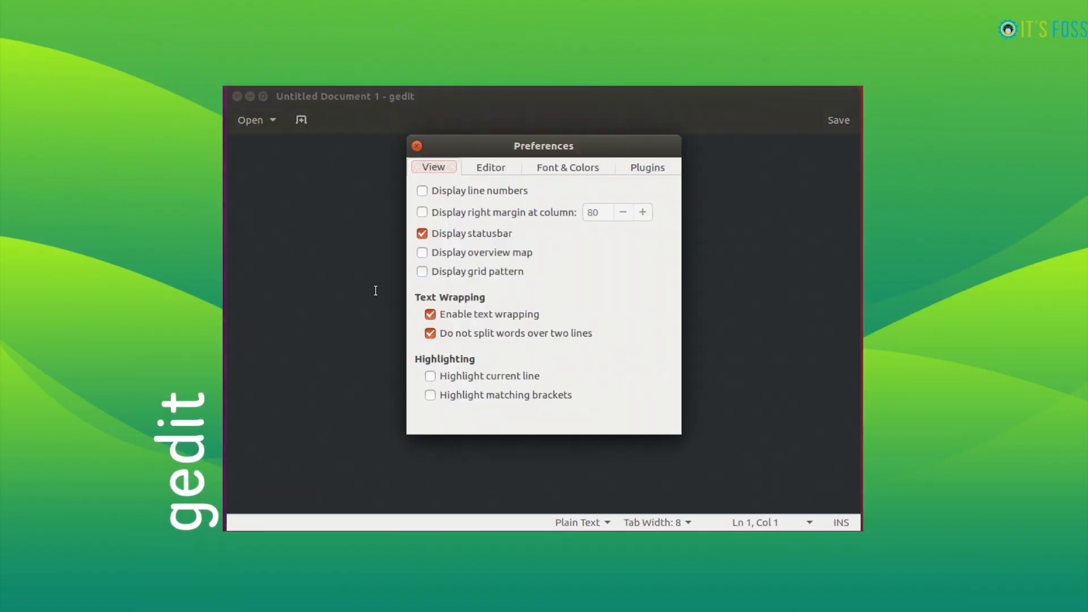
Step: View the Plugins list in Preferences, then close gedit and Files to reach the desktop
left_click(646, 166)
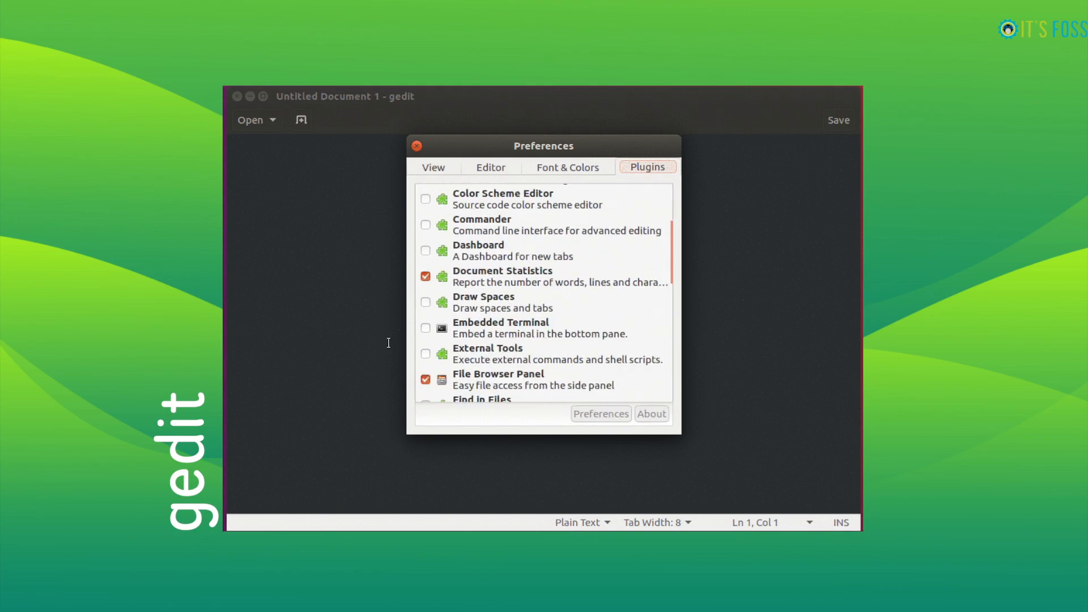
left_click(416, 145)
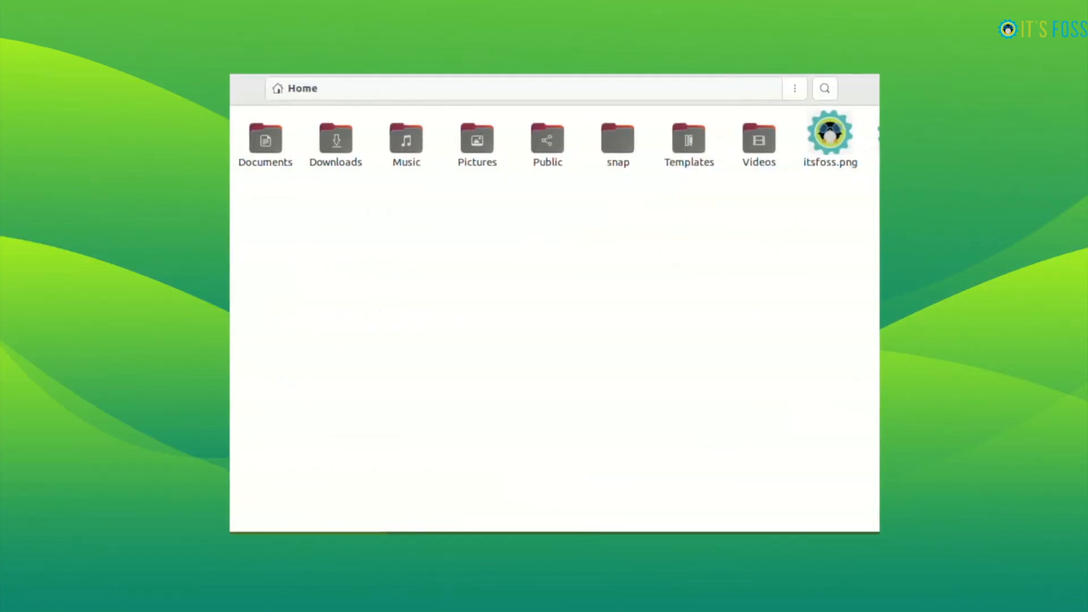
left_click(185, 433)
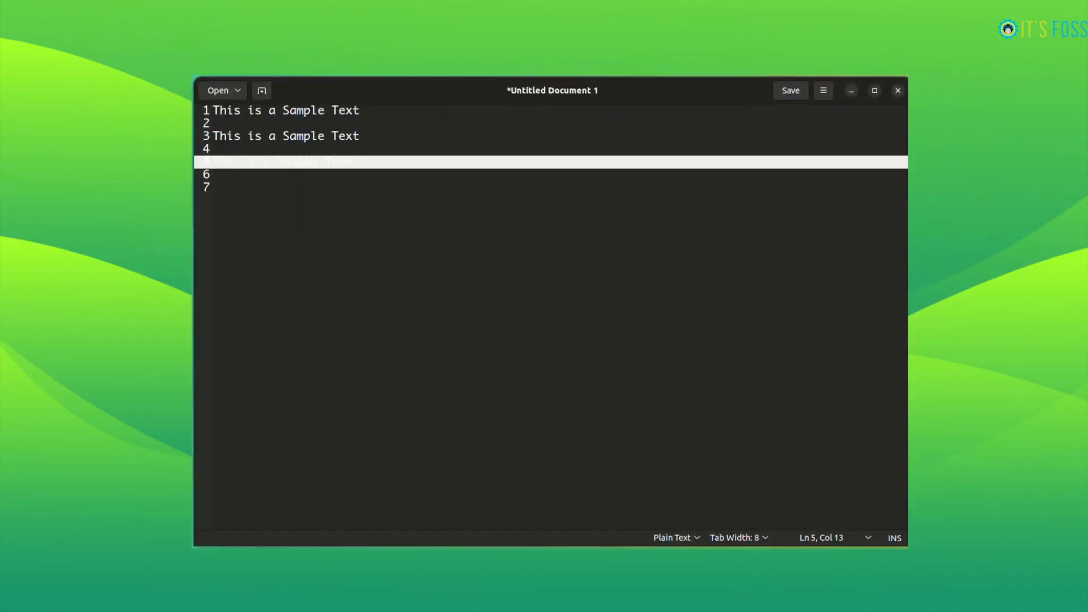
left_click(897, 91)
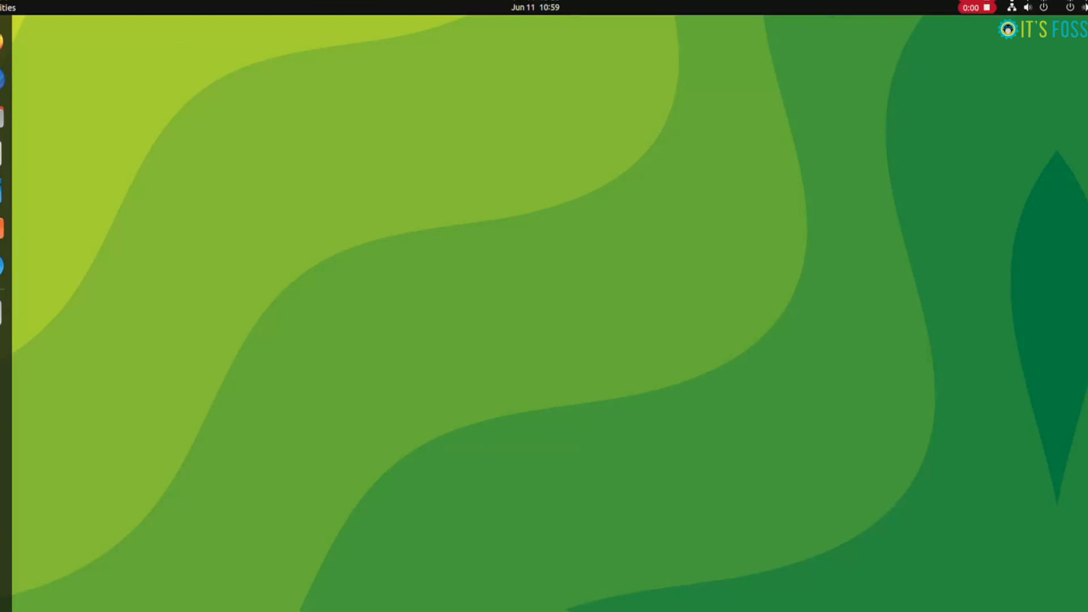
Step: In Files, browse from Other Locations > Computer to /usr/share/gedit/plugins
left_click(20, 115)
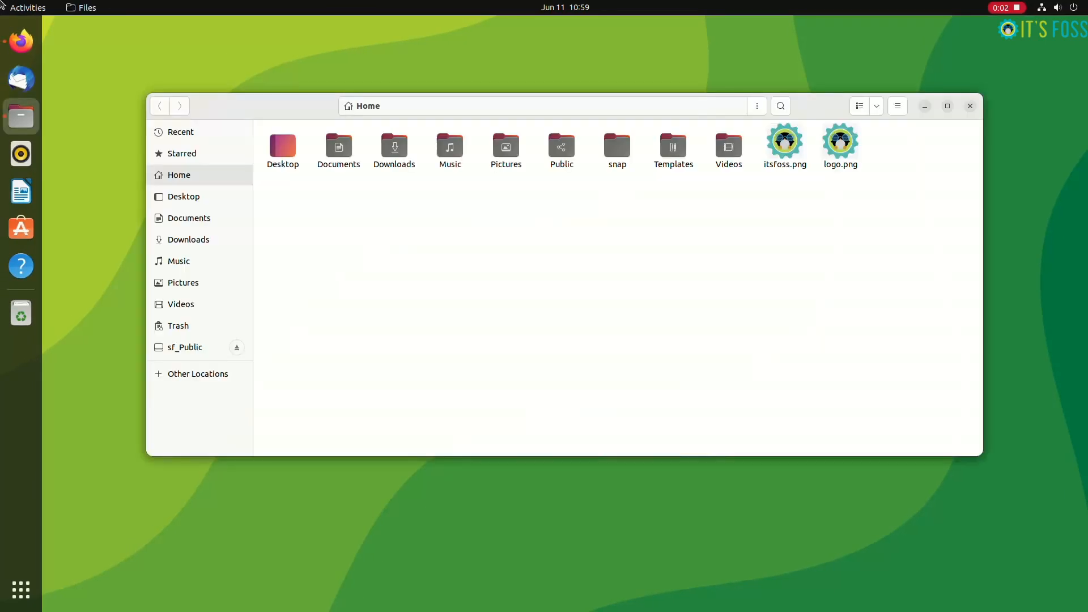
left_click(198, 373)
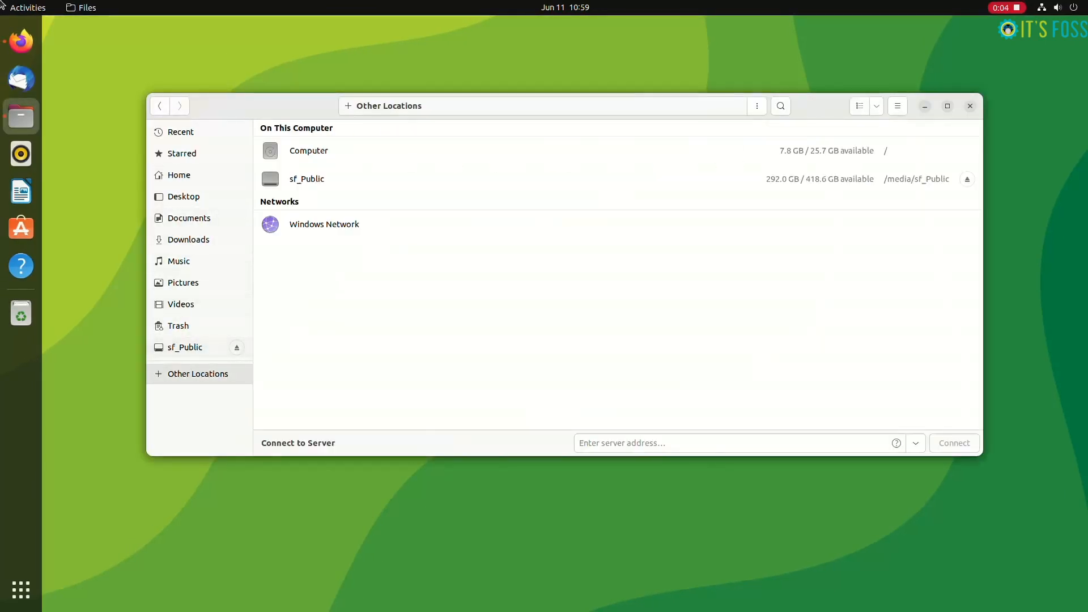
double_click(308, 151)
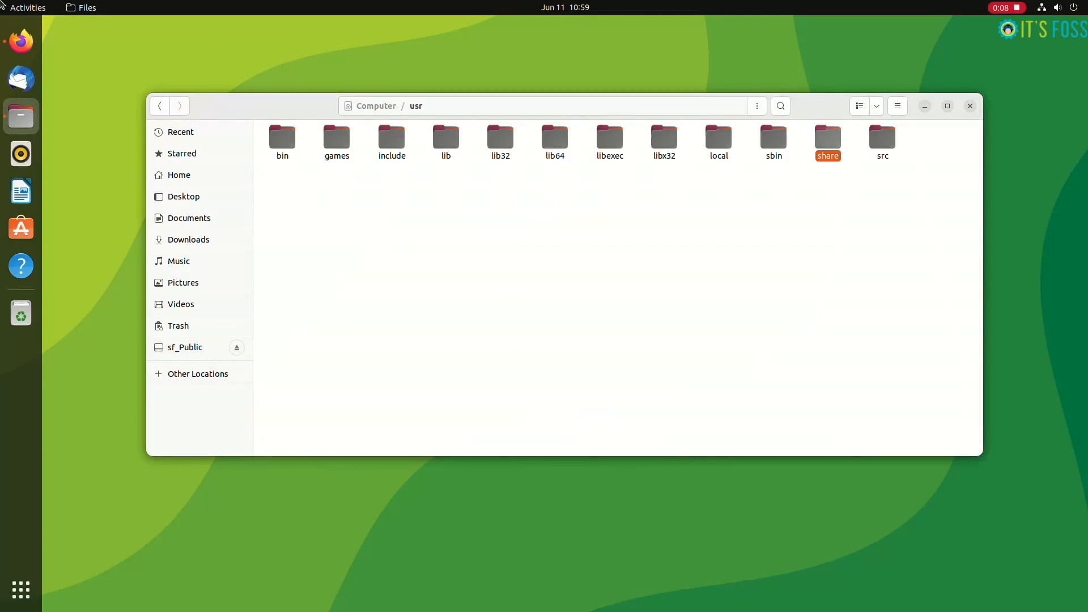
double_click(827, 136)
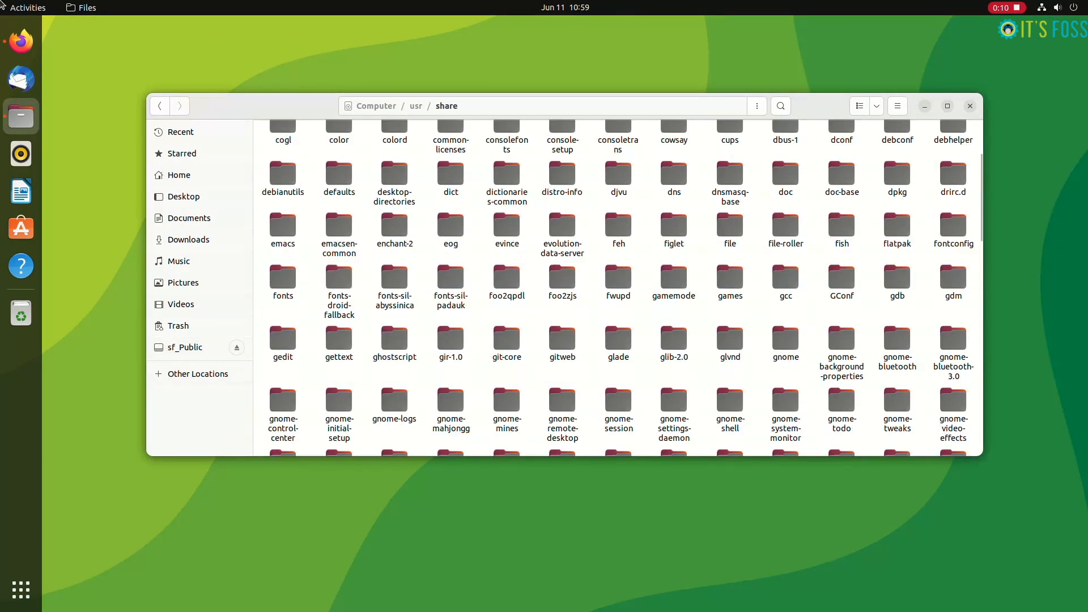
double_click(282, 346)
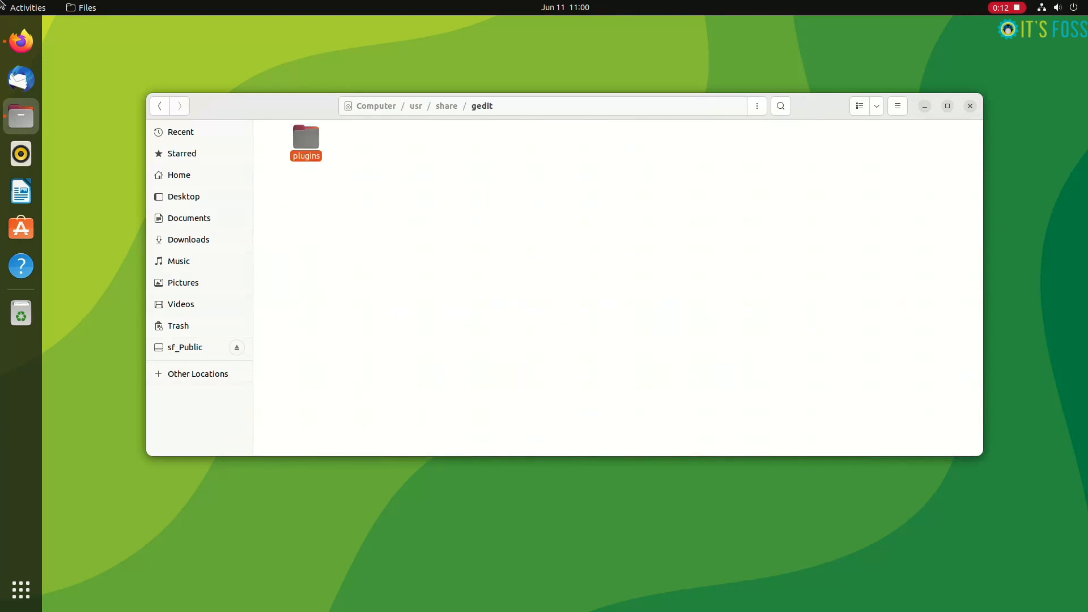
double_click(306, 136)
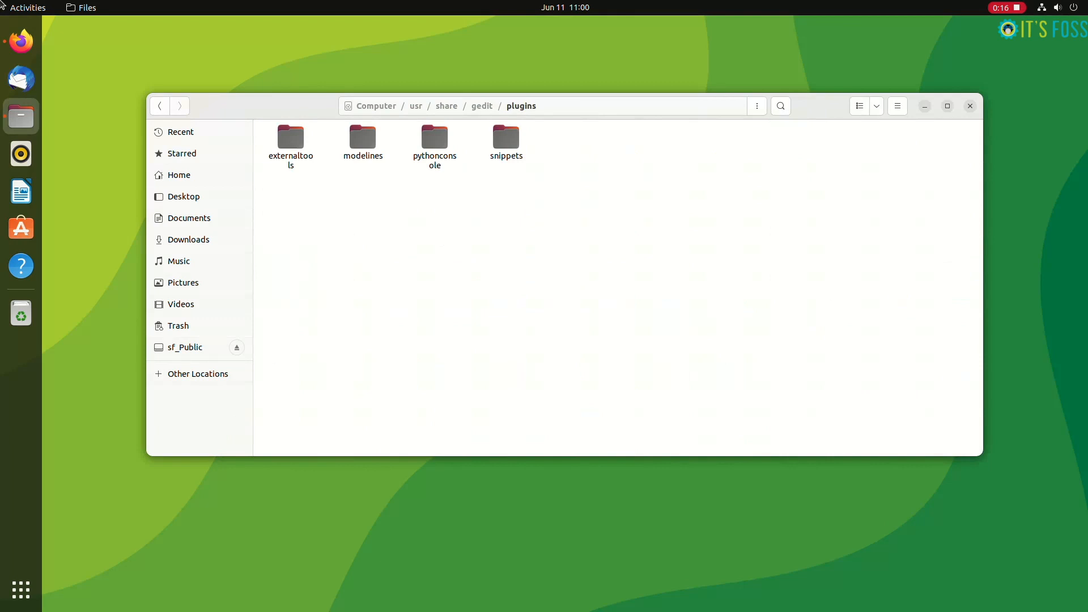
Step: Launch Text Editor by searching 'ge' in Activities
left_click(28, 8)
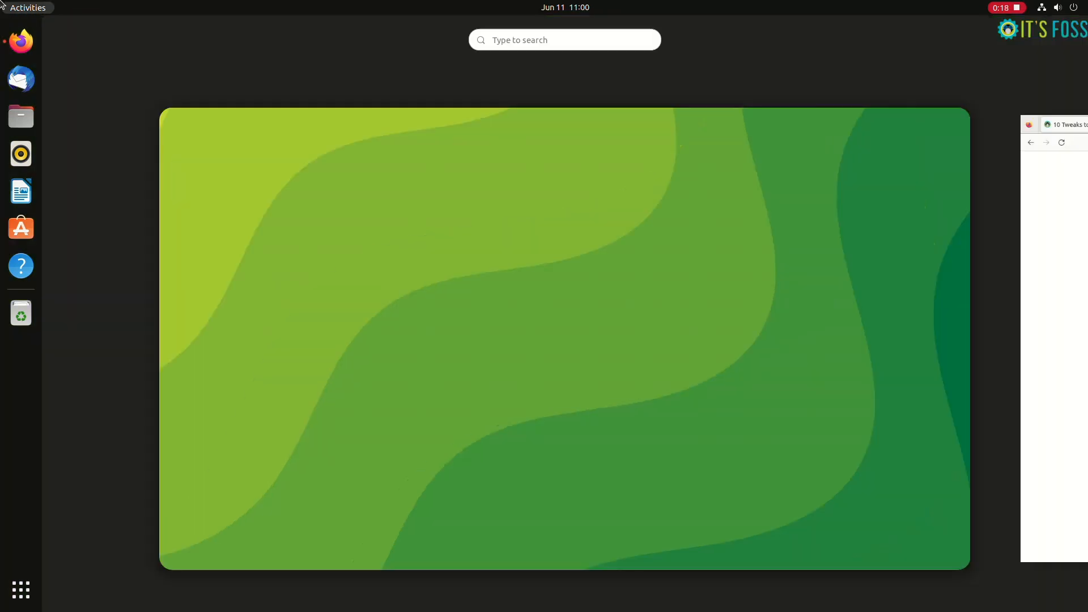
type("ge")
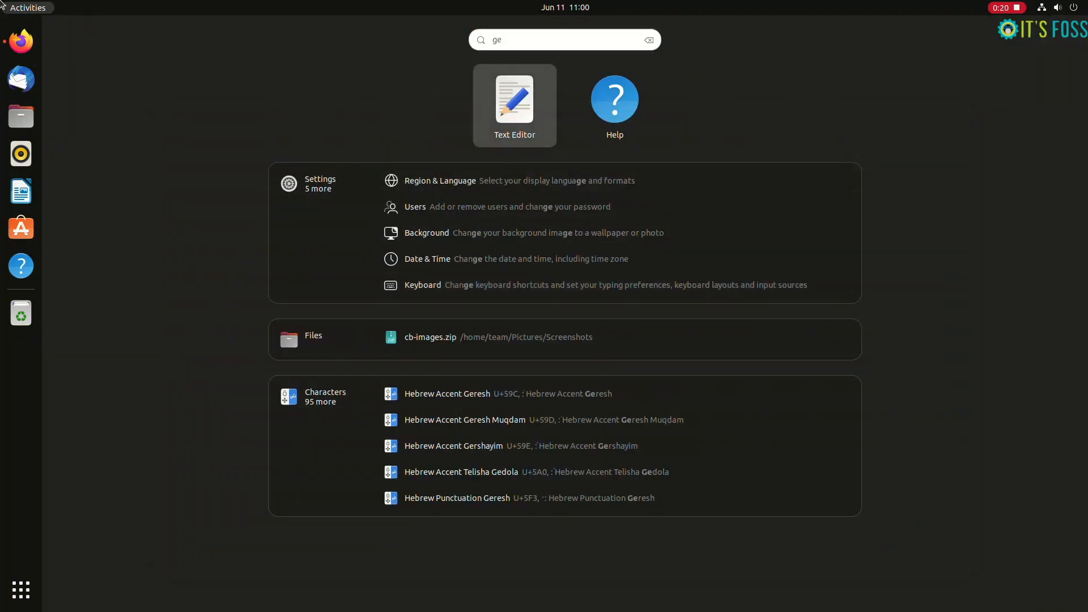
left_click(514, 104)
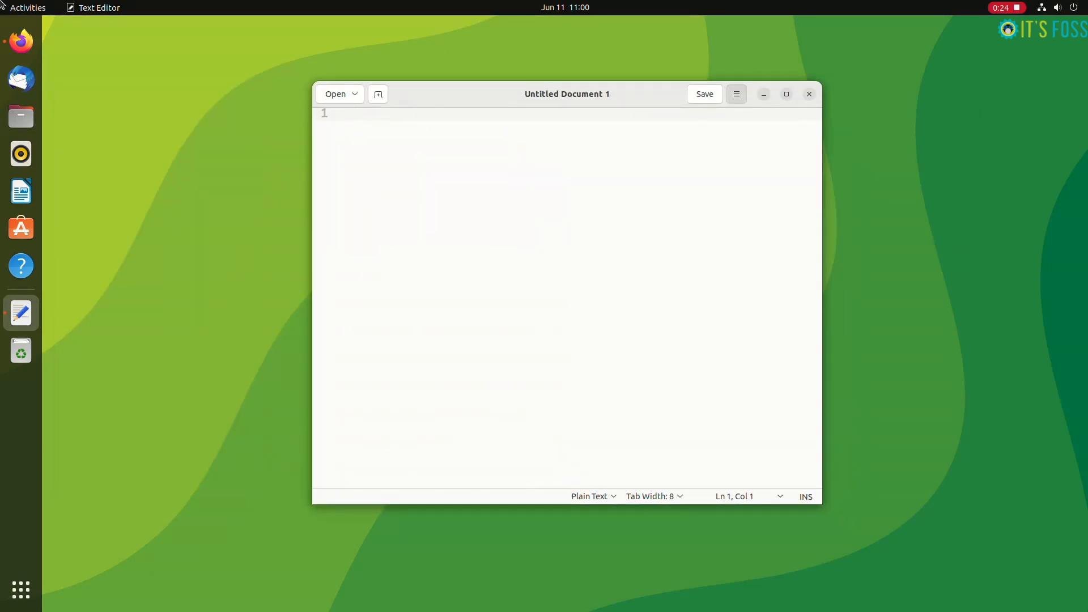
Step: Scroll through the Plugins list in Preferences, then close the dialog
left_click(736, 93)
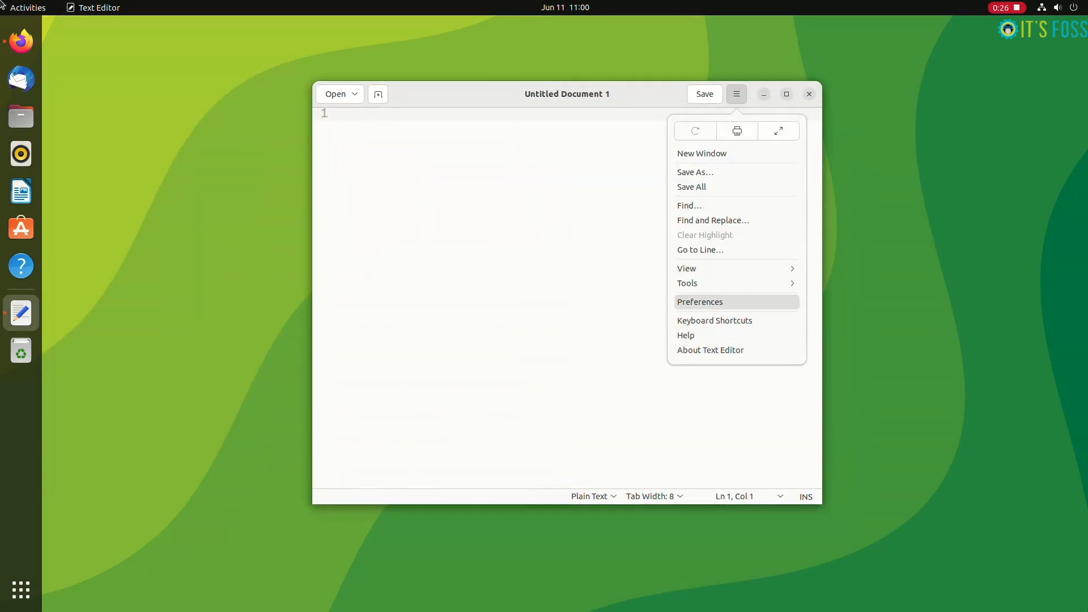
left_click(699, 301)
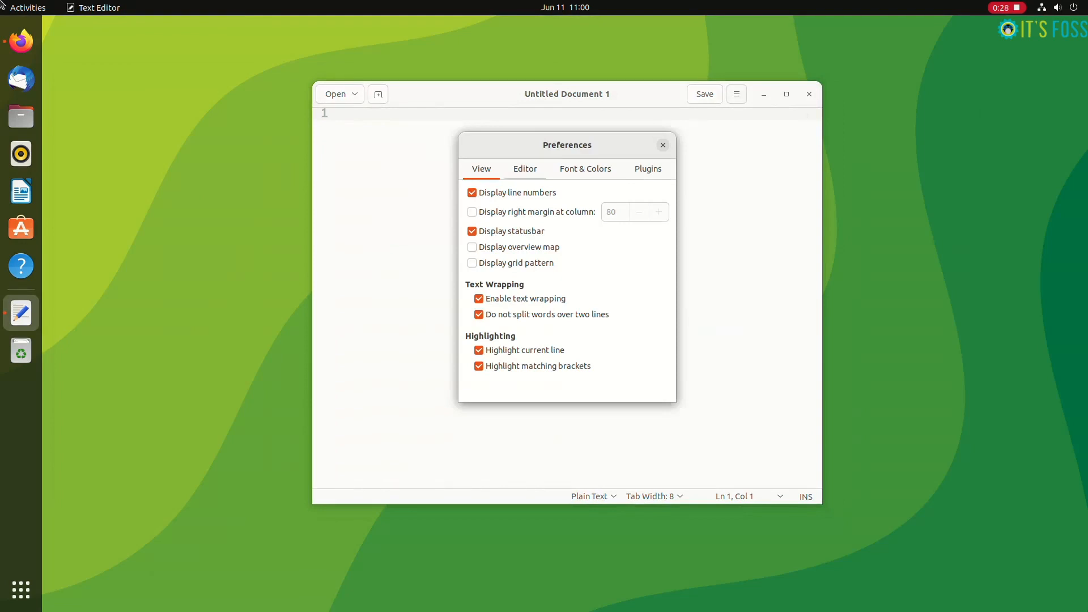
left_click(647, 169)
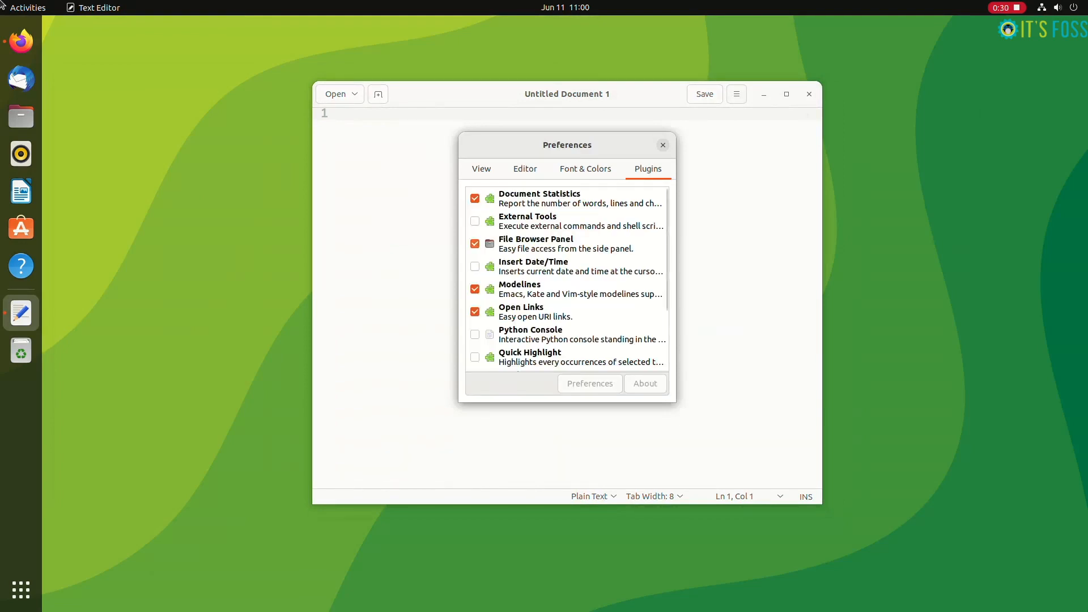
scroll("down", 3)
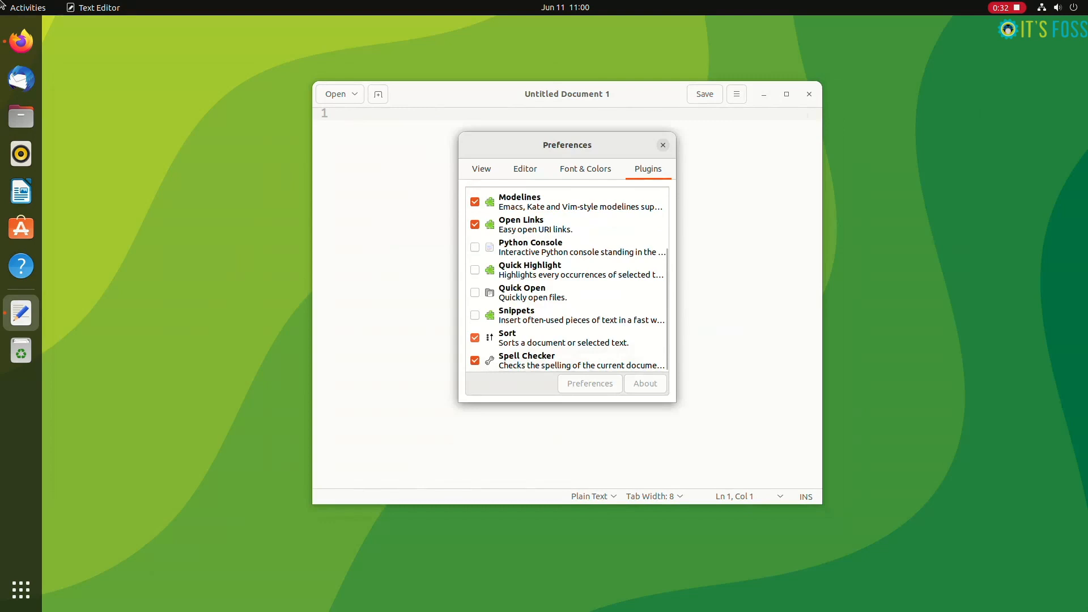
scroll("up", 3)
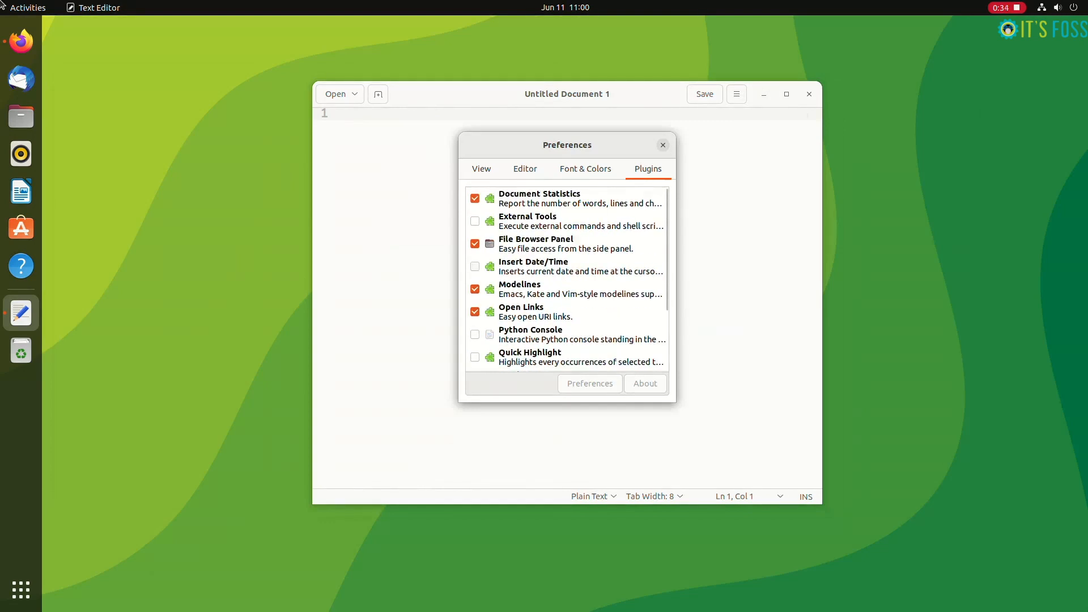
scroll("down", 3)
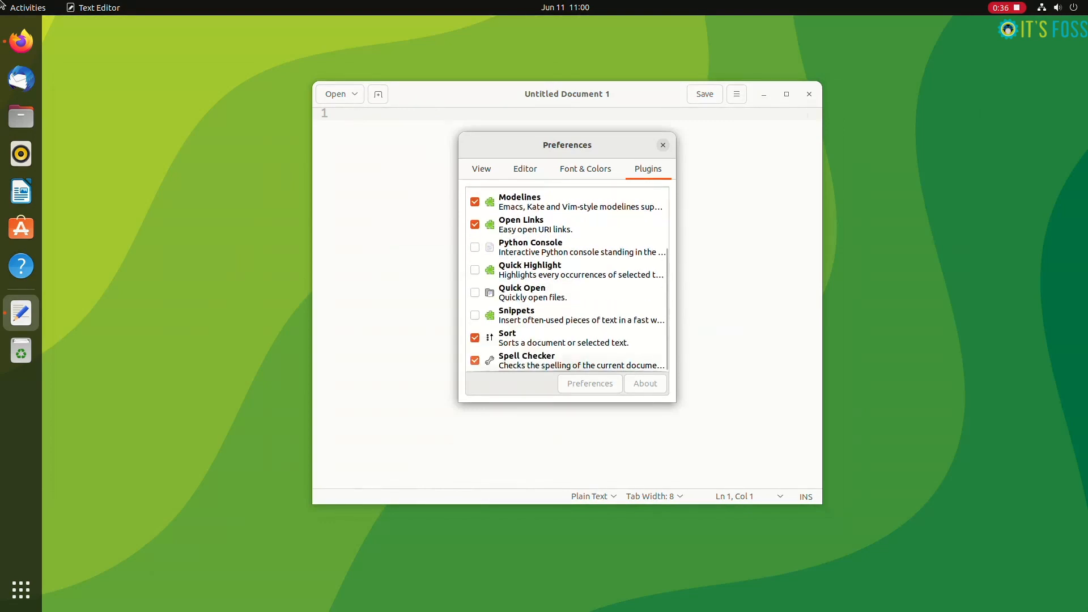
scroll("up", 3)
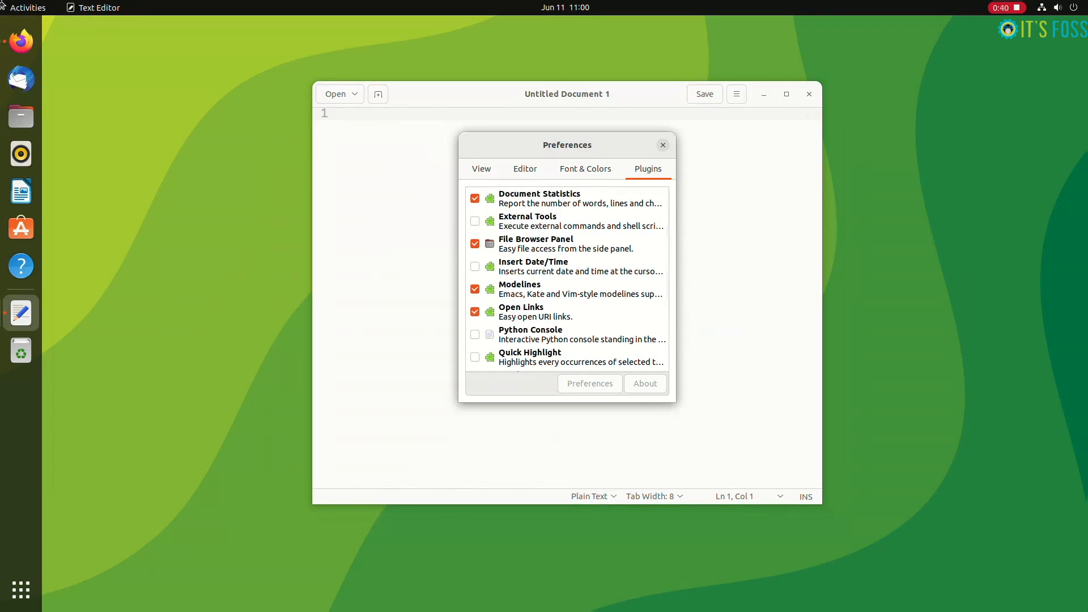
left_click(662, 145)
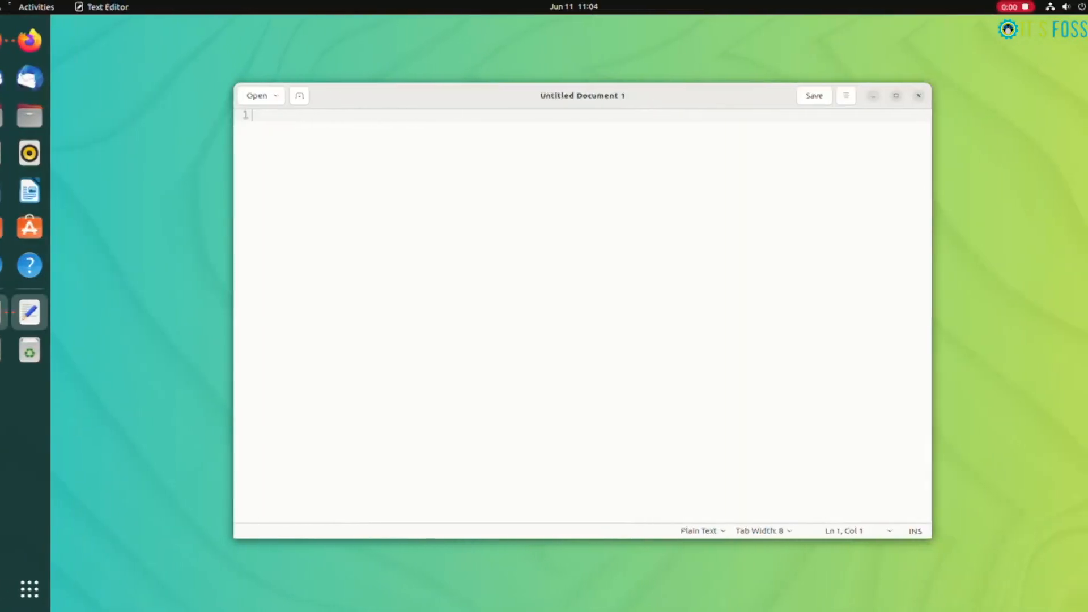
Step: Enable the File Browser Panel plugin in Preferences
left_click(838, 96)
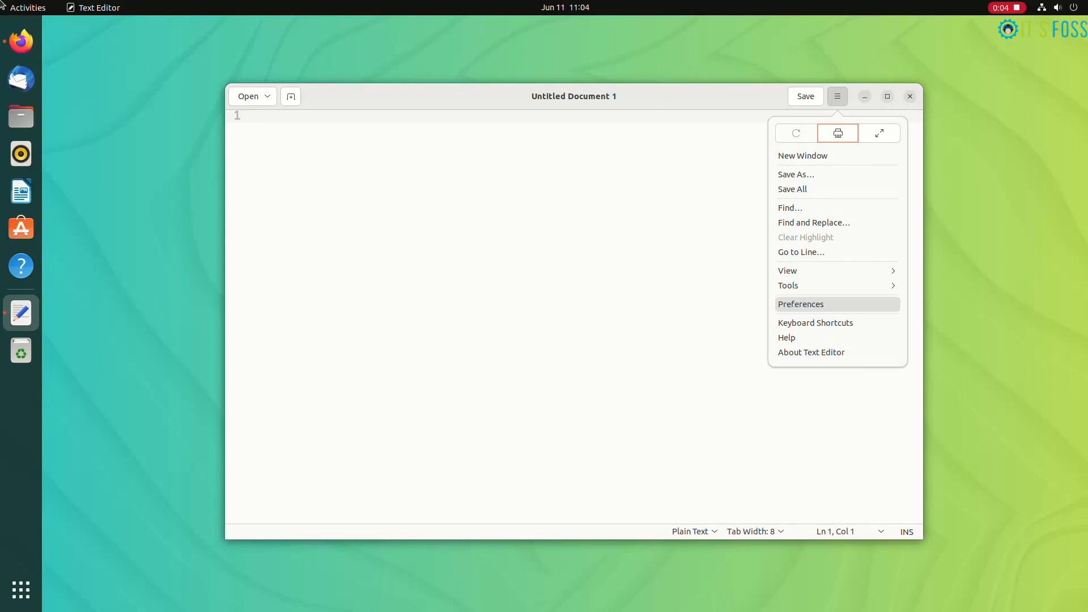
left_click(800, 304)
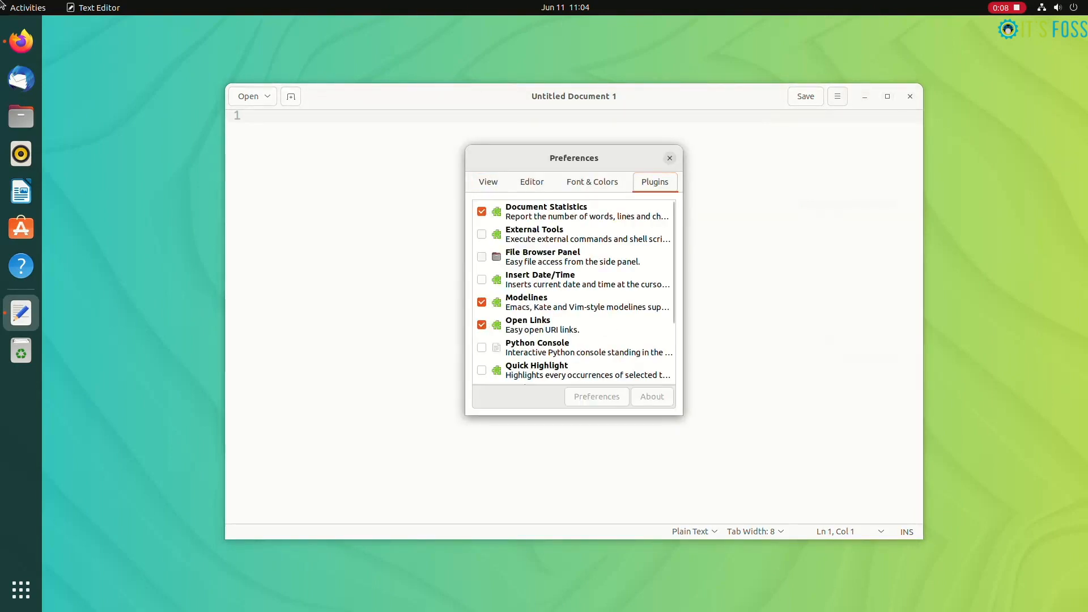
left_click(482, 257)
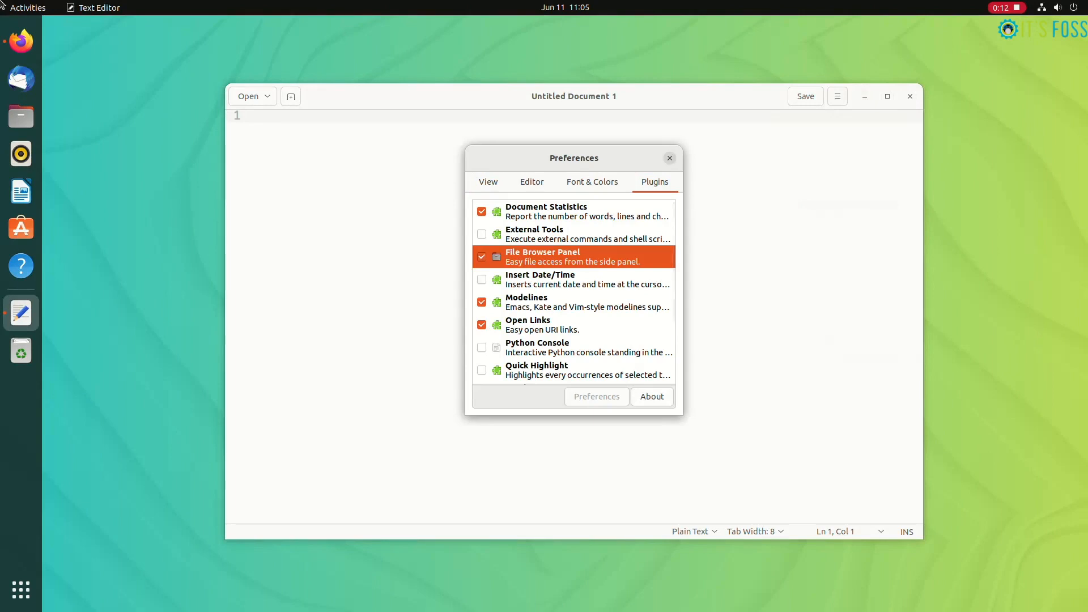
left_click(837, 96)
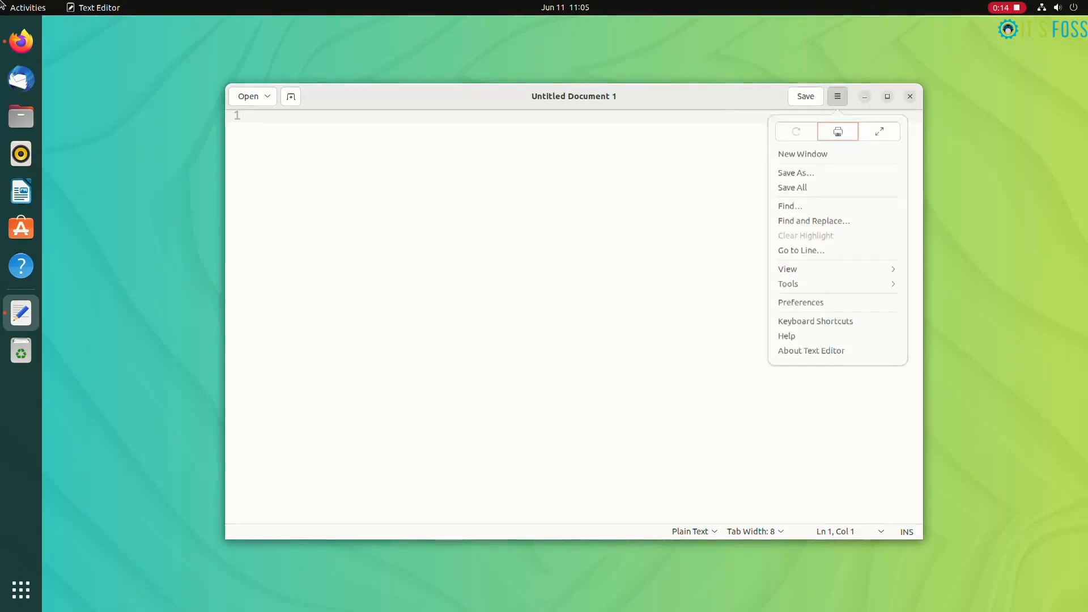
Step: Show the side panel as File Browser and open the Documents folder
left_click(788, 268)
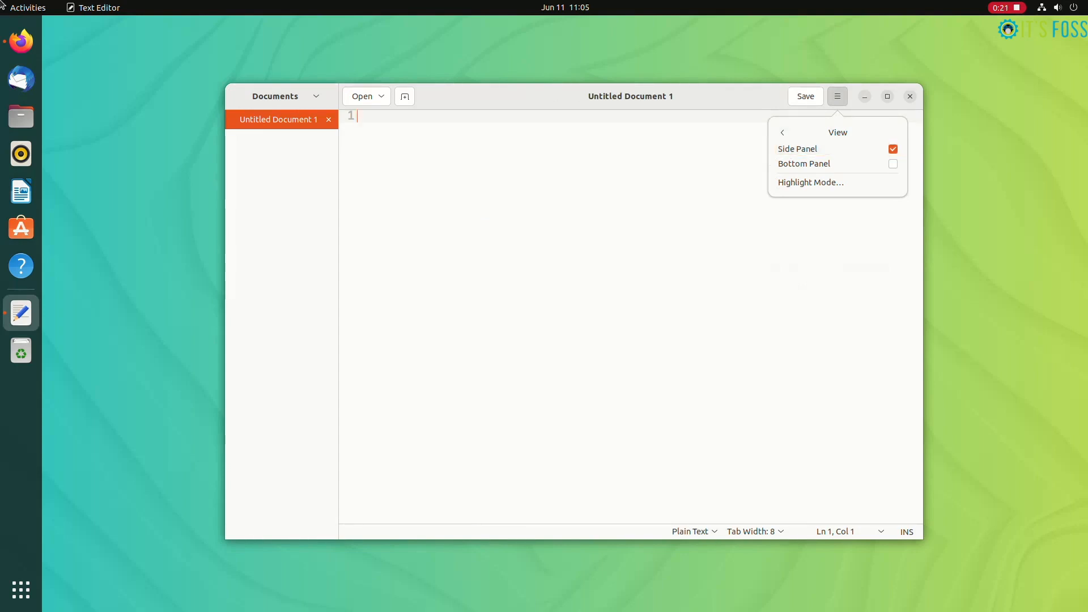
left_click(275, 95)
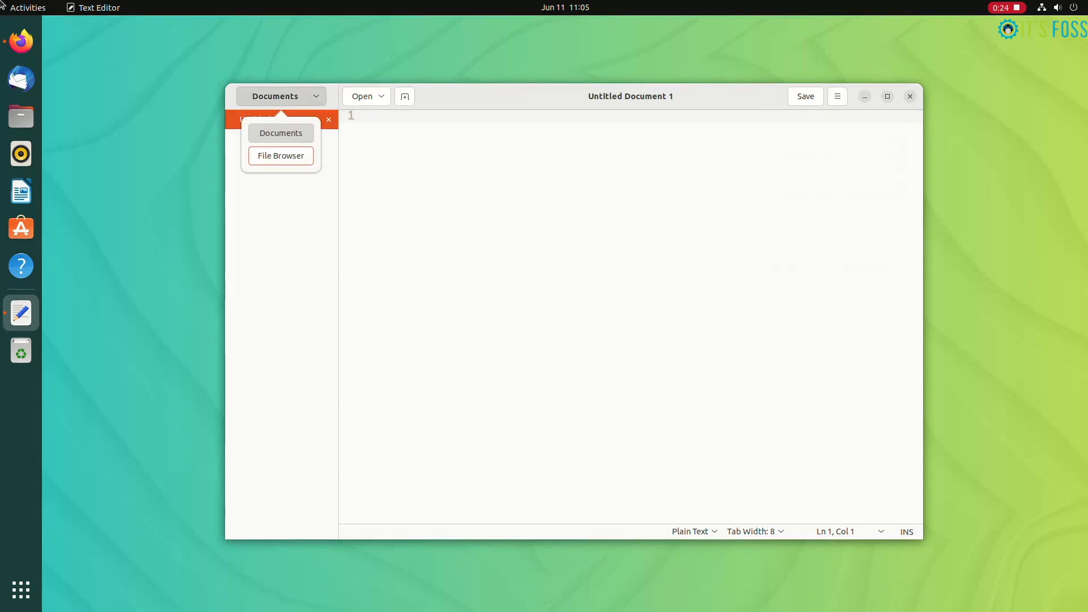
left_click(281, 155)
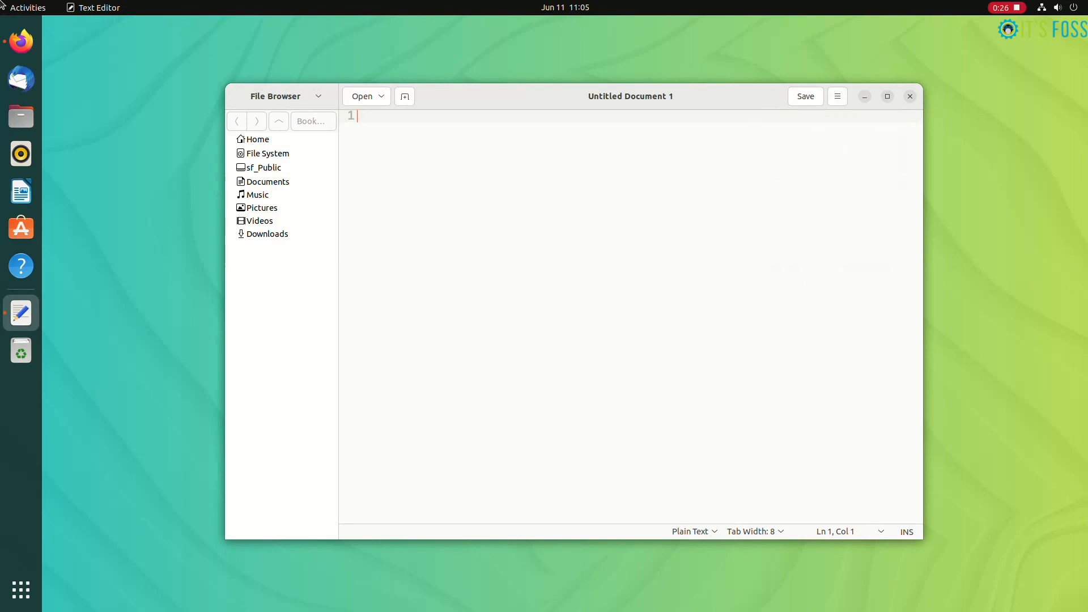
left_click(267, 181)
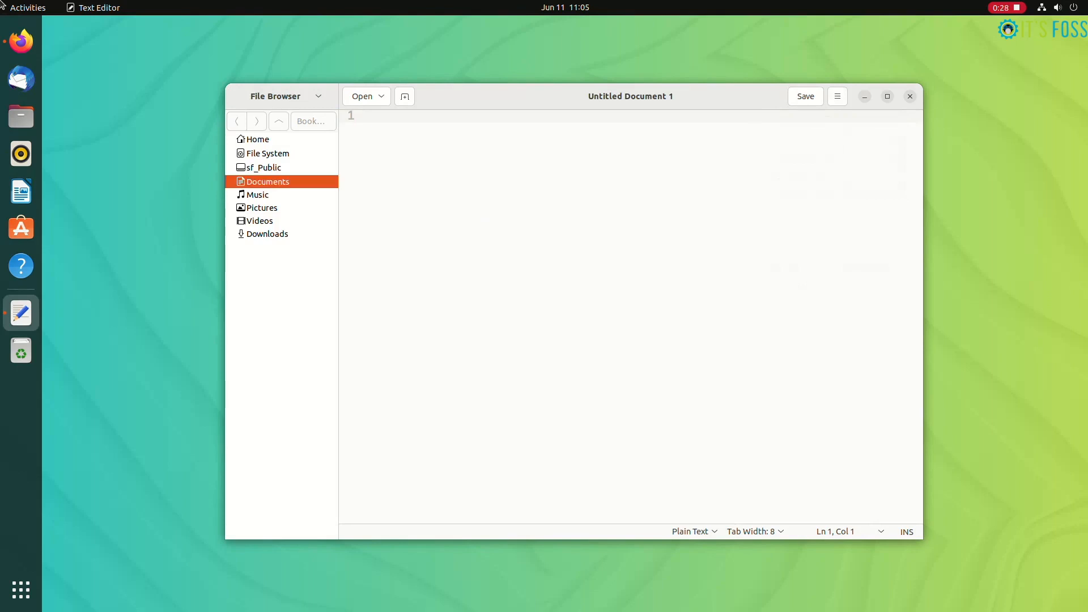
left_click(258, 194)
type("#!/bin")
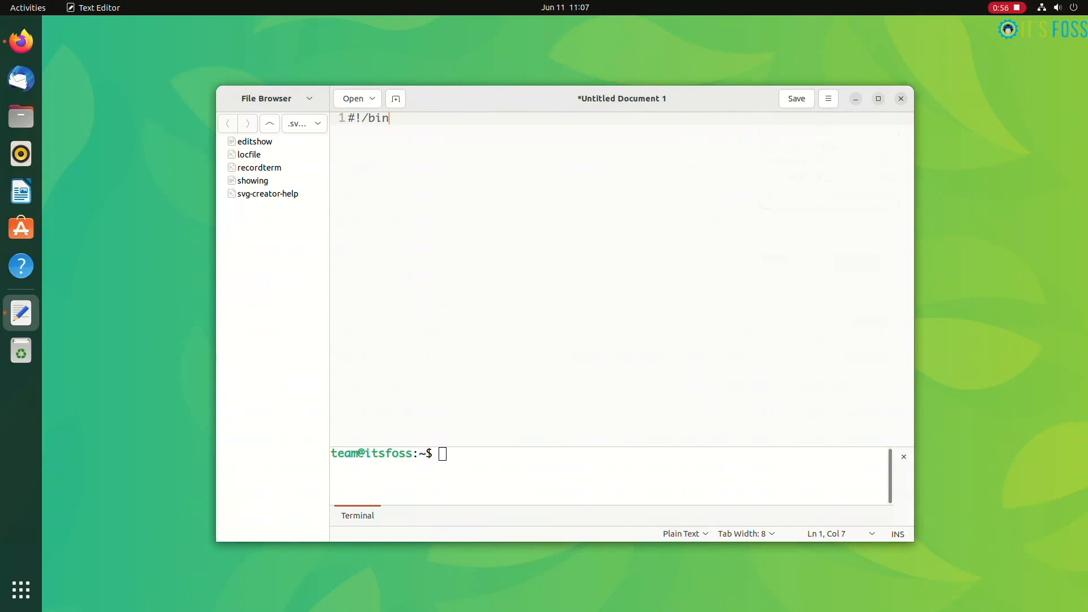
Step: Write a bash script that echoes "It's FOSS!"
type("bash")
type("ech")
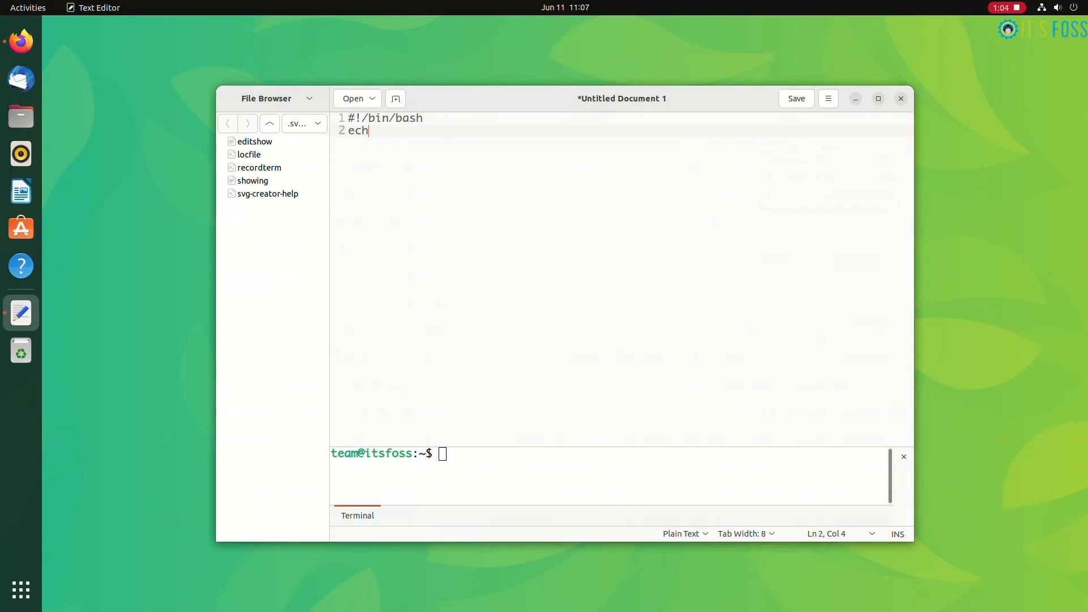
type("o \"It's\"")
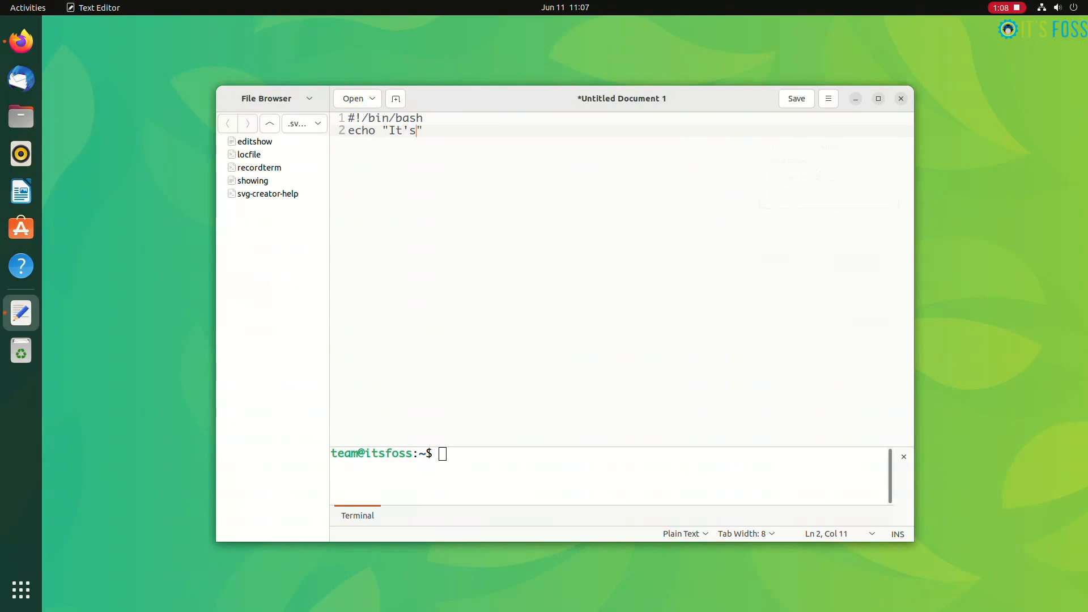
type("FOSS!\"")
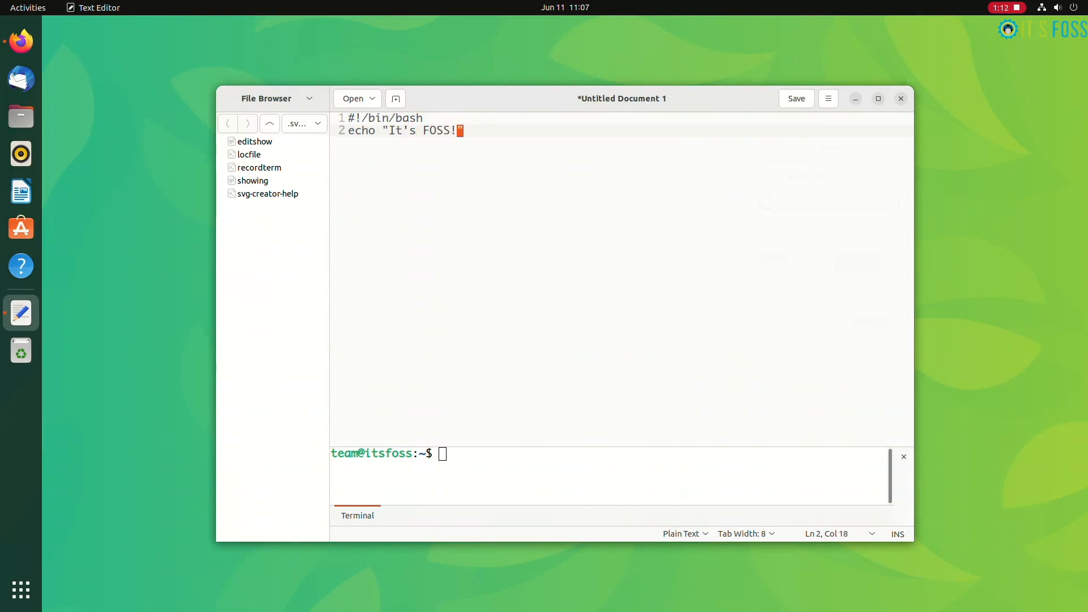
Step: Save the script as sample.sh and enter chmod + in the terminal panel
left_click(795, 98)
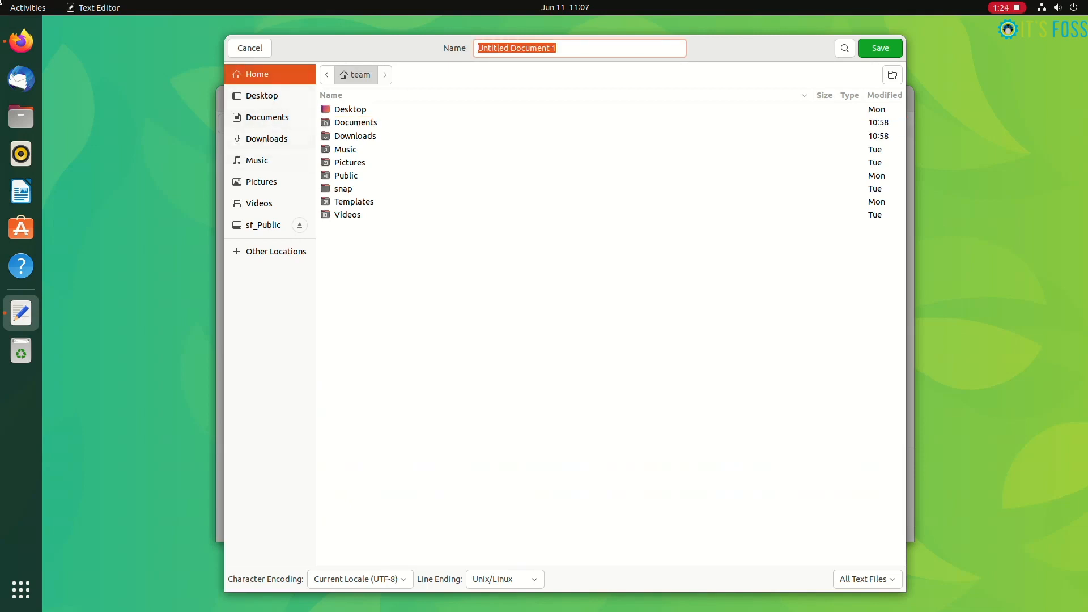
type("sample.sh")
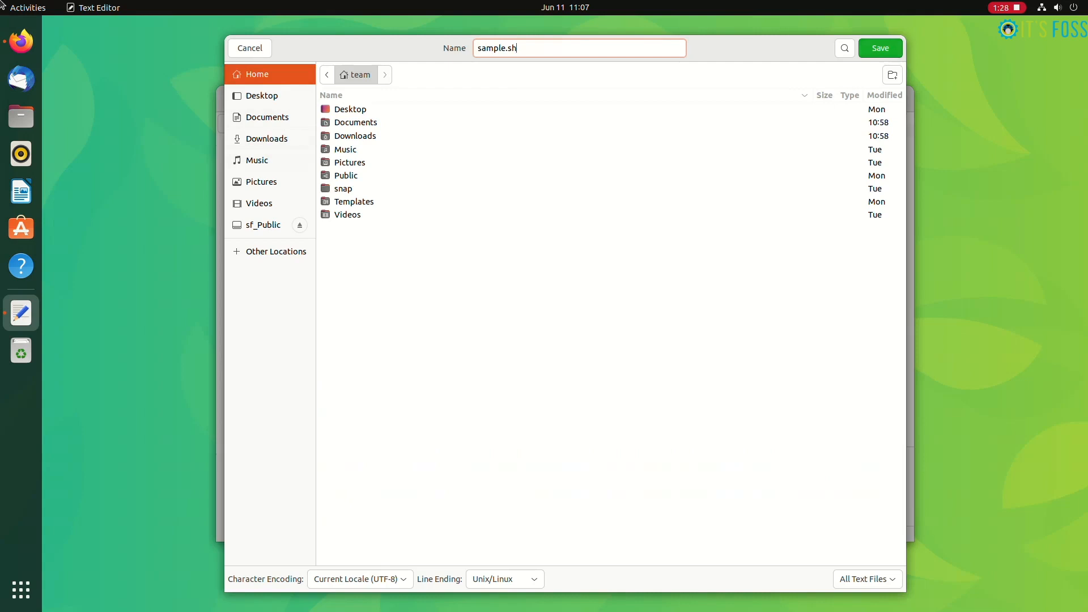
left_click(880, 48)
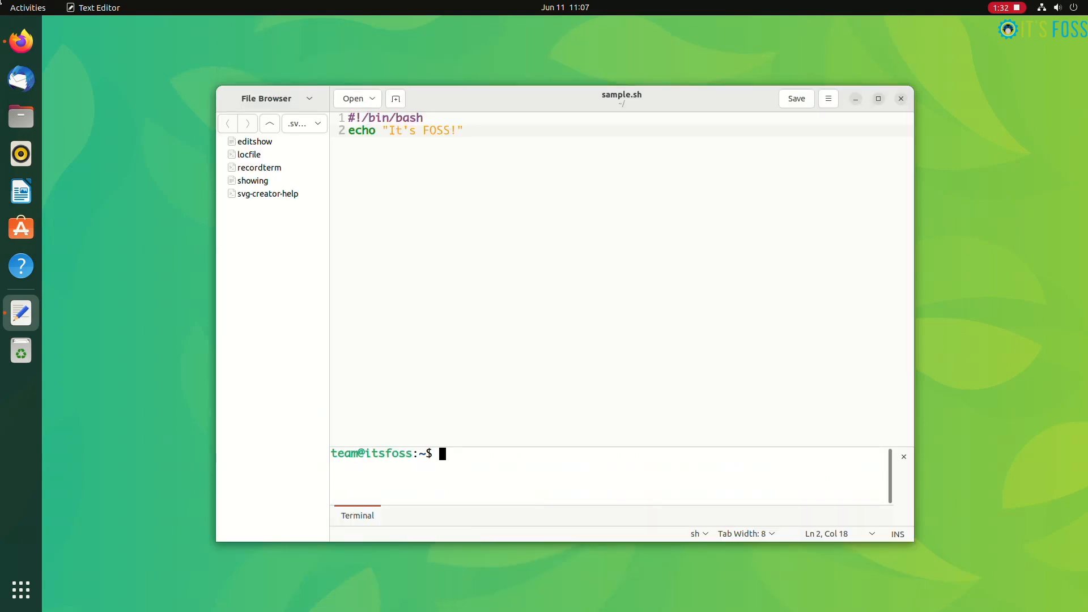
type("chmod +")
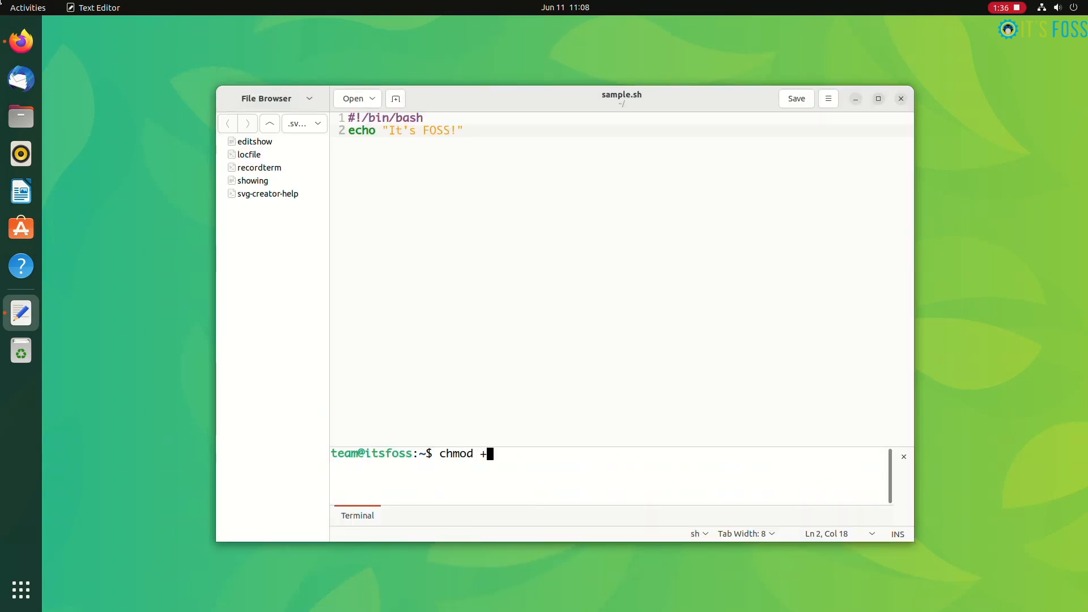
key("Return")
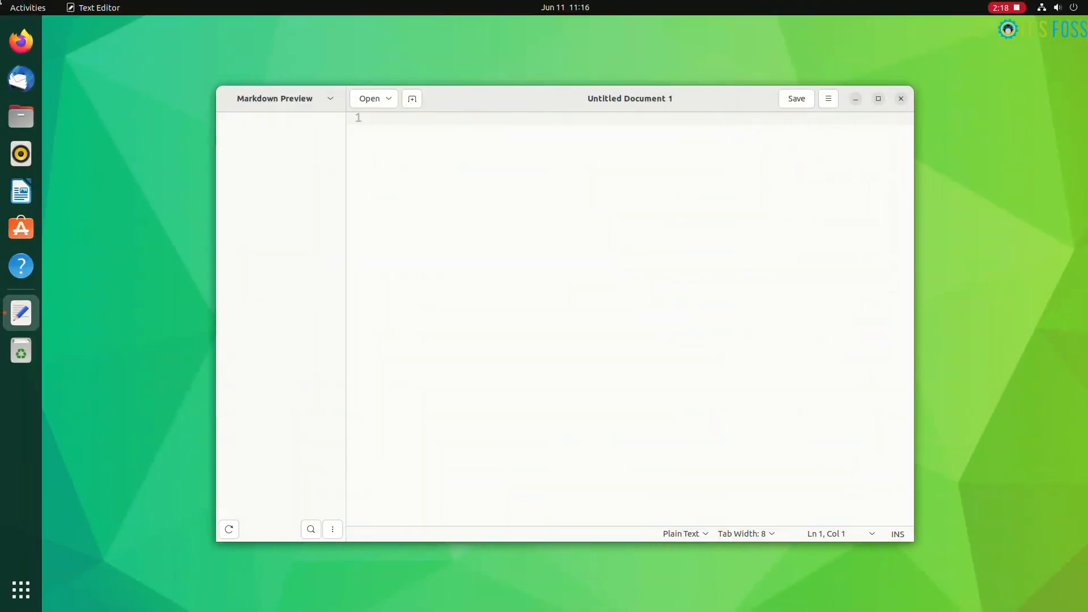
Step: Save the new empty document as markdown.md
left_click(796, 98)
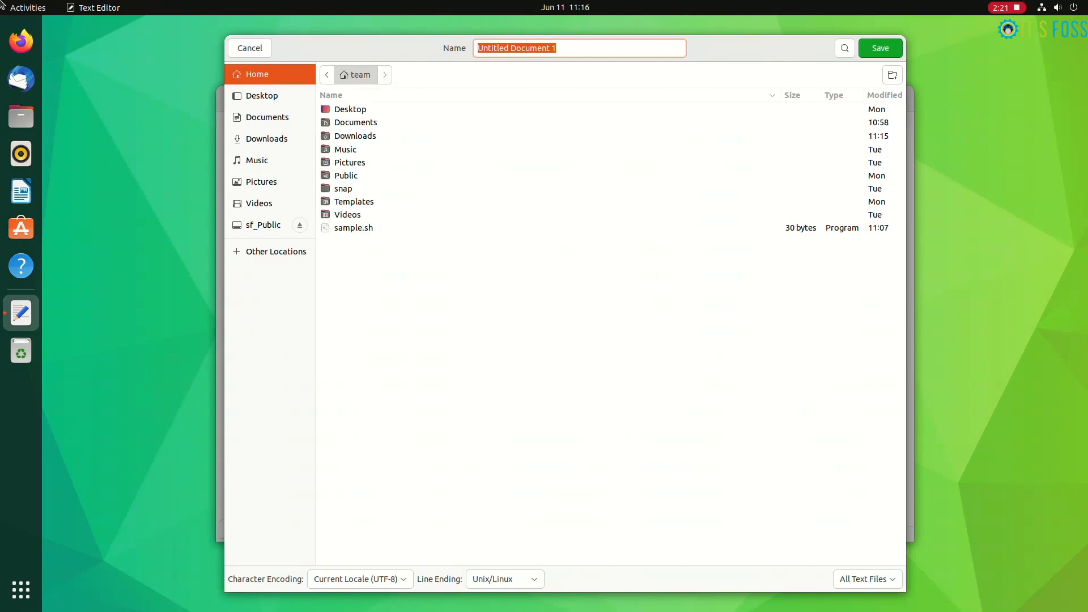
type("markdown.m")
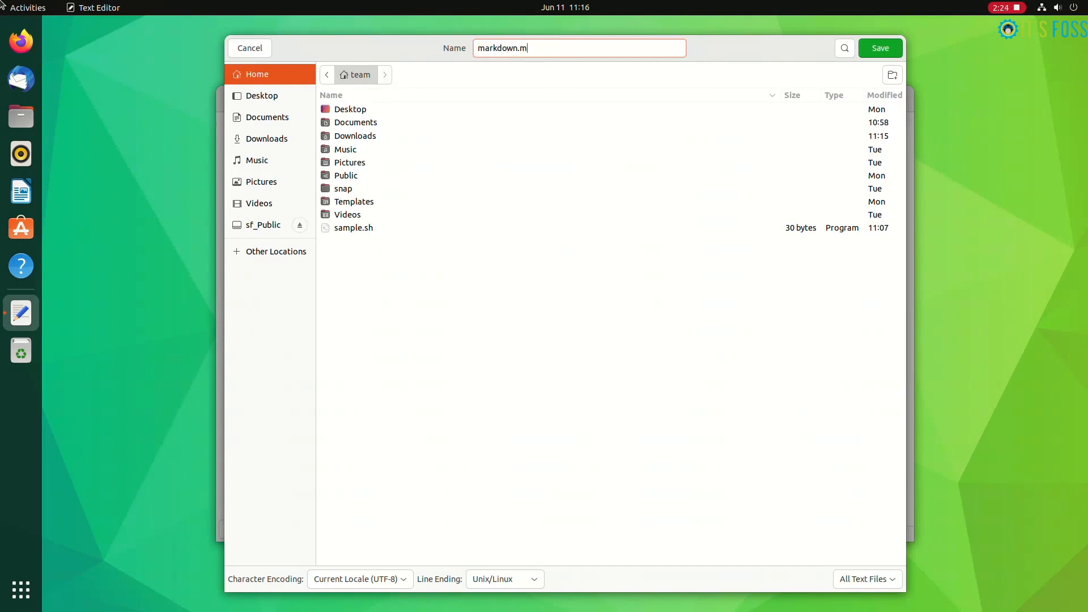
left_click(879, 48)
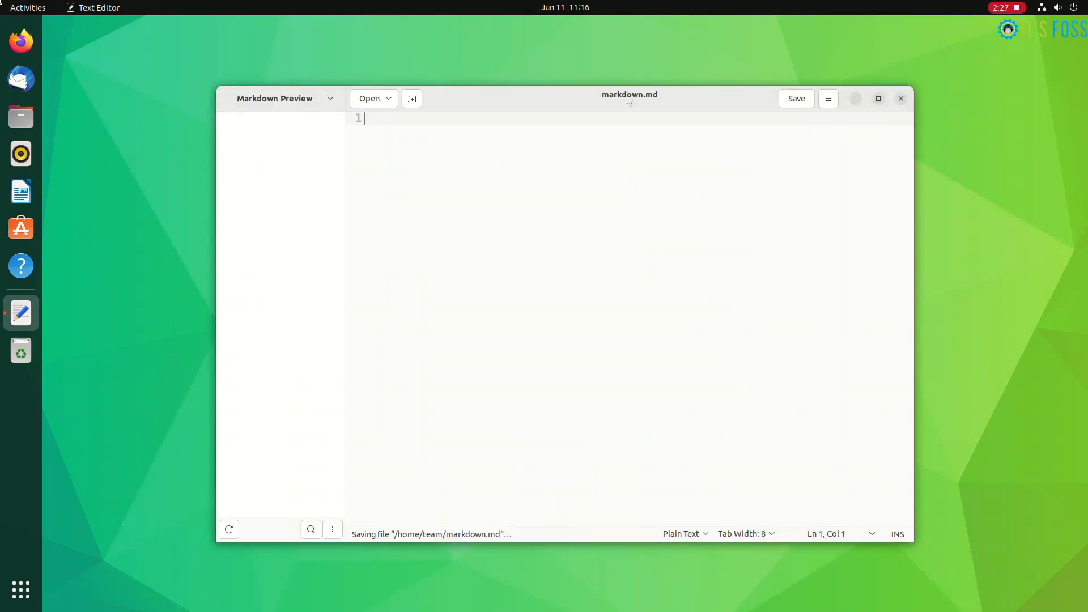
Step: Write the headings '### Heading 3', '## Heading 2' and '# Heading 1'
type("### Head")
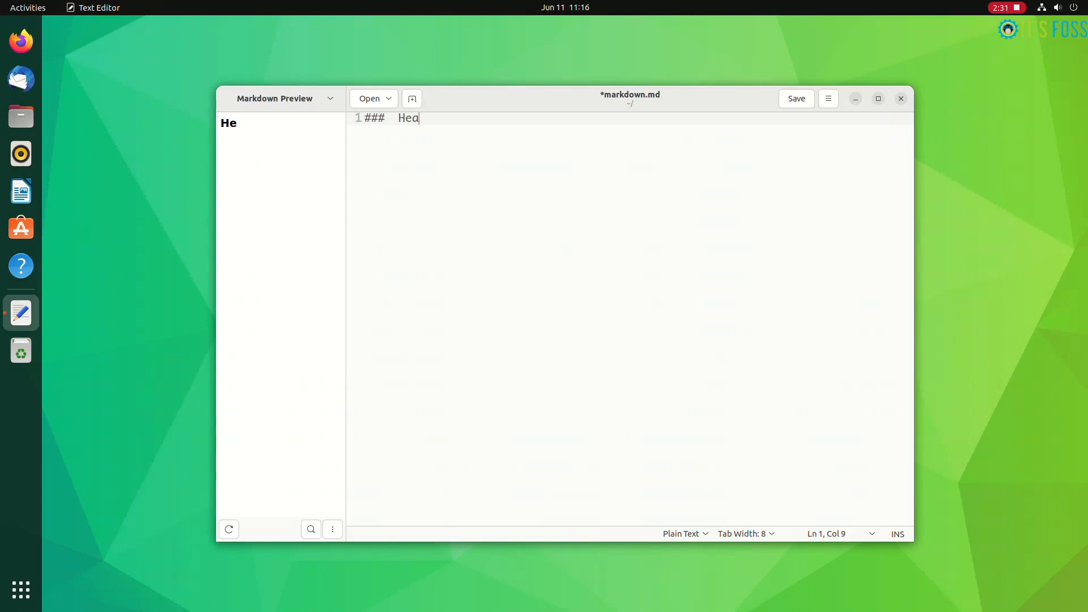
type("ding 3")
type("## Head")
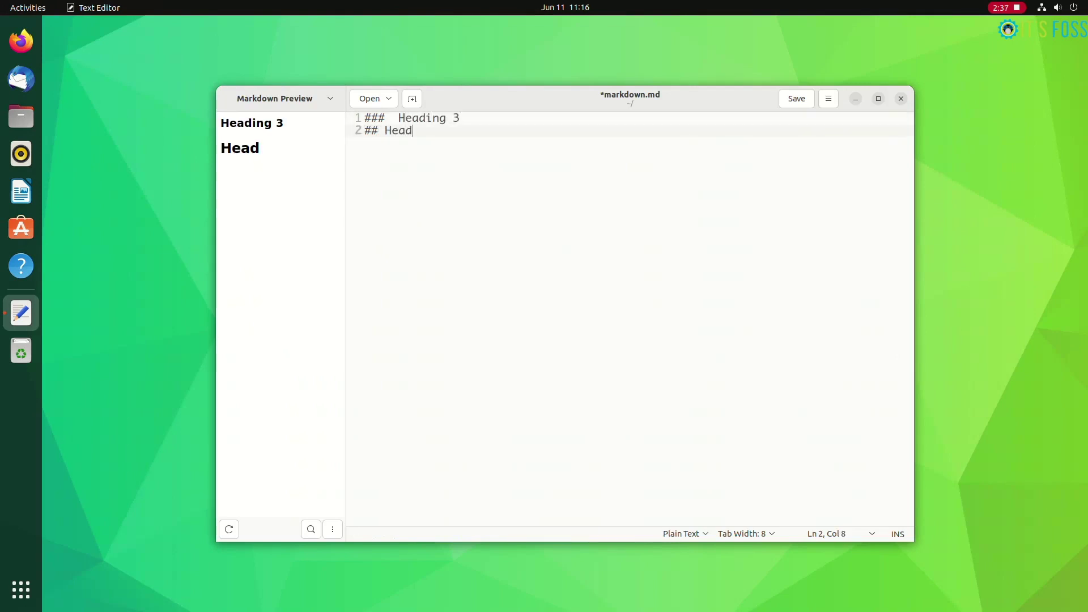
type("ing 2")
type("# Heading")
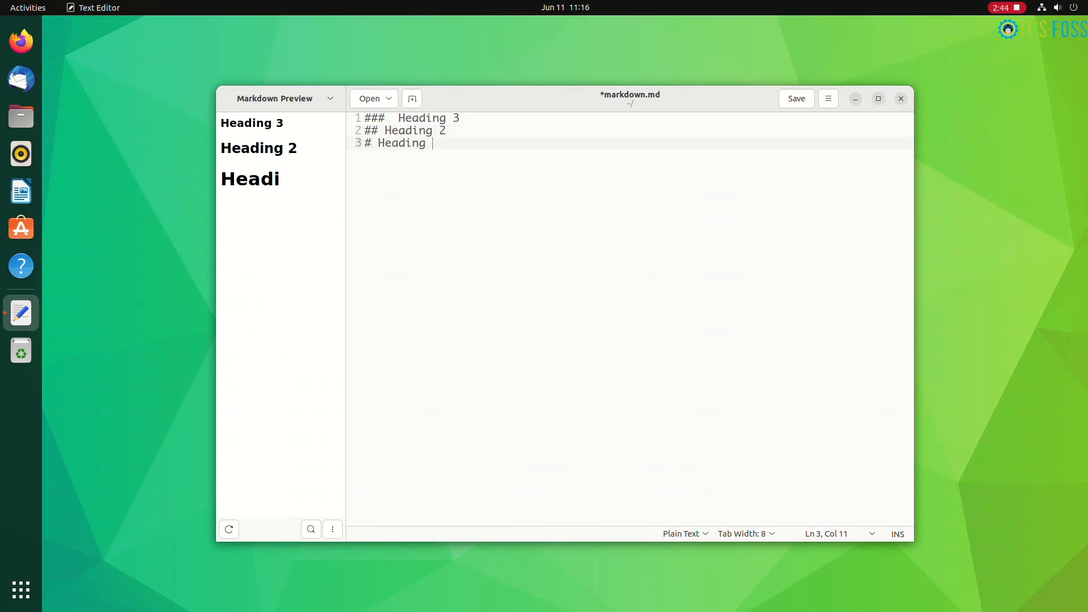
type("1\\n\\n")
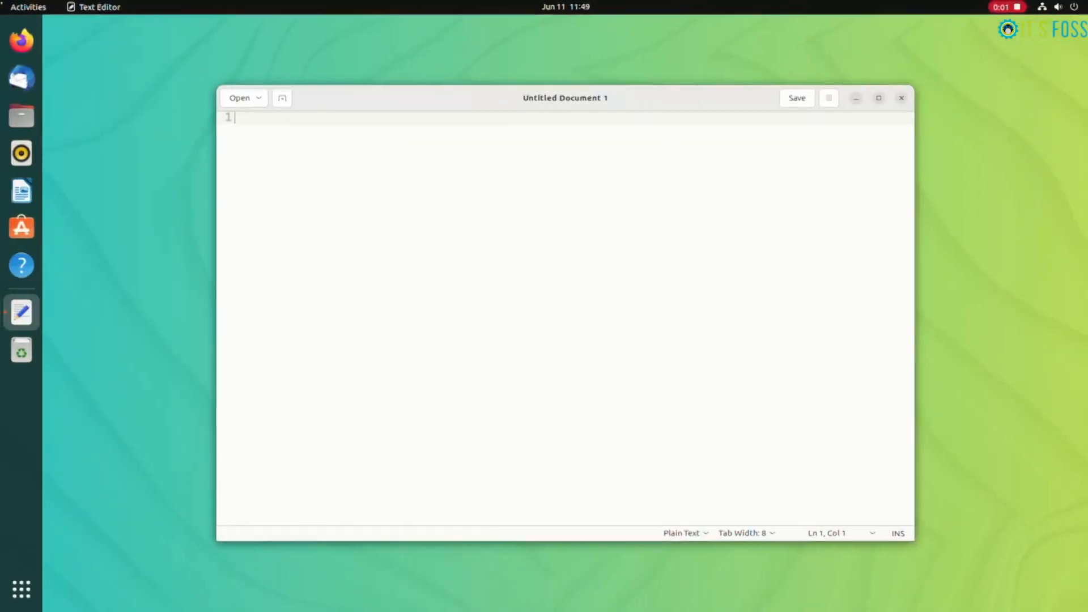
Step: Tick Snippets in the Preferences plugin list and close the dialog
left_click(828, 98)
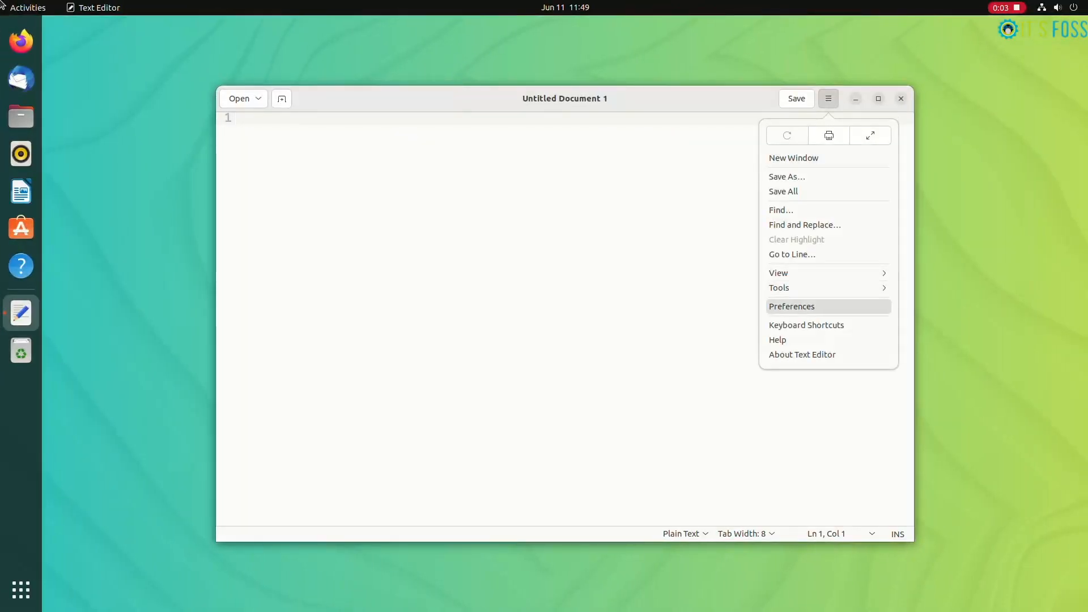
left_click(791, 306)
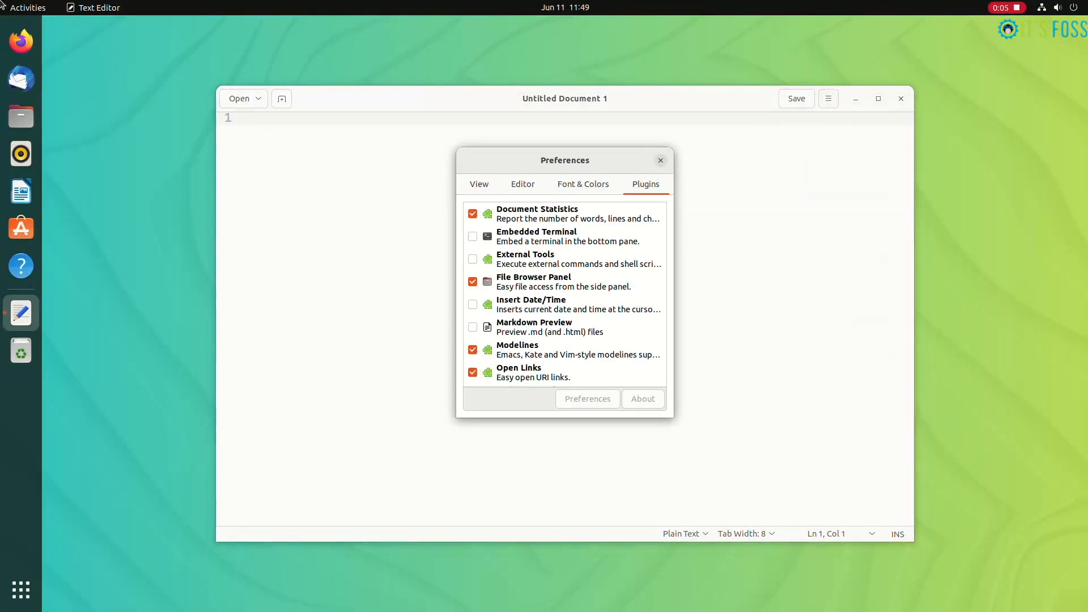
scroll("down", 3)
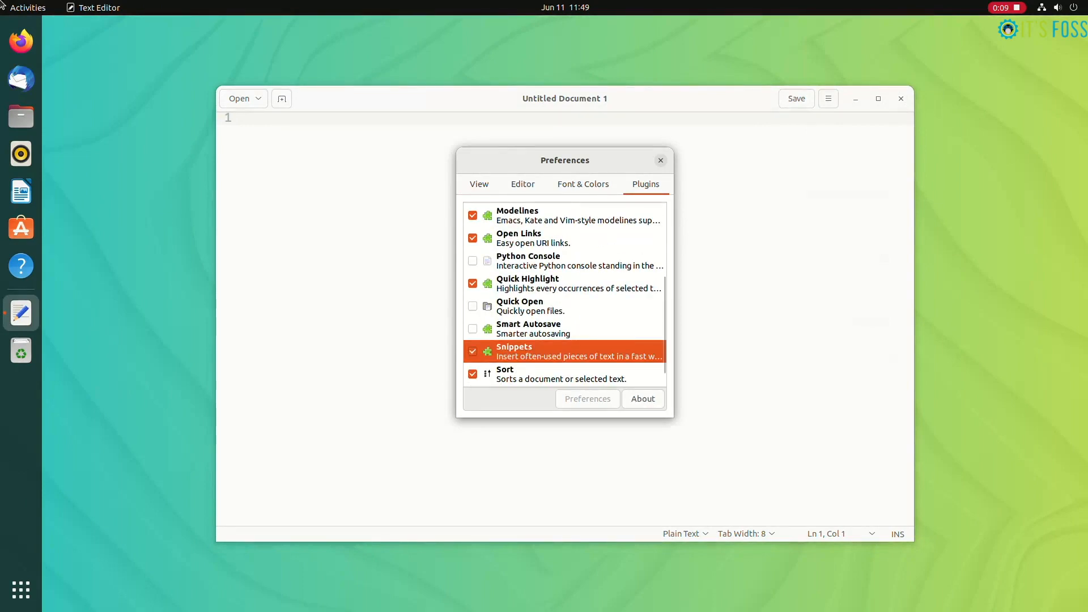
left_click(659, 160)
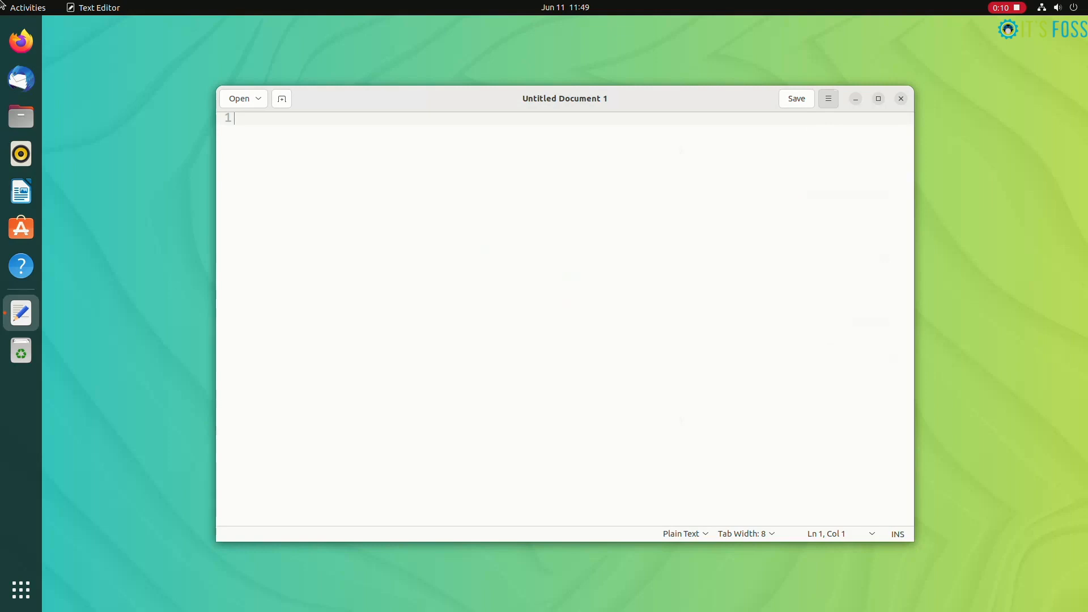
left_click(827, 98)
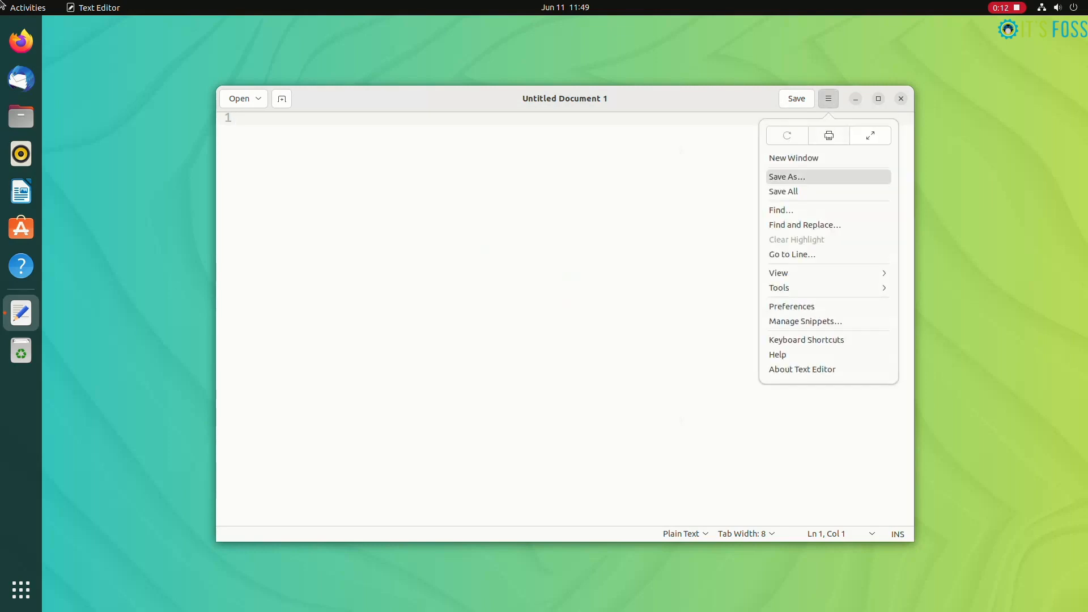
Step: In Manage Snippets, select C++ main and assign the Shift+Ctrl+F shortcut
left_click(804, 321)
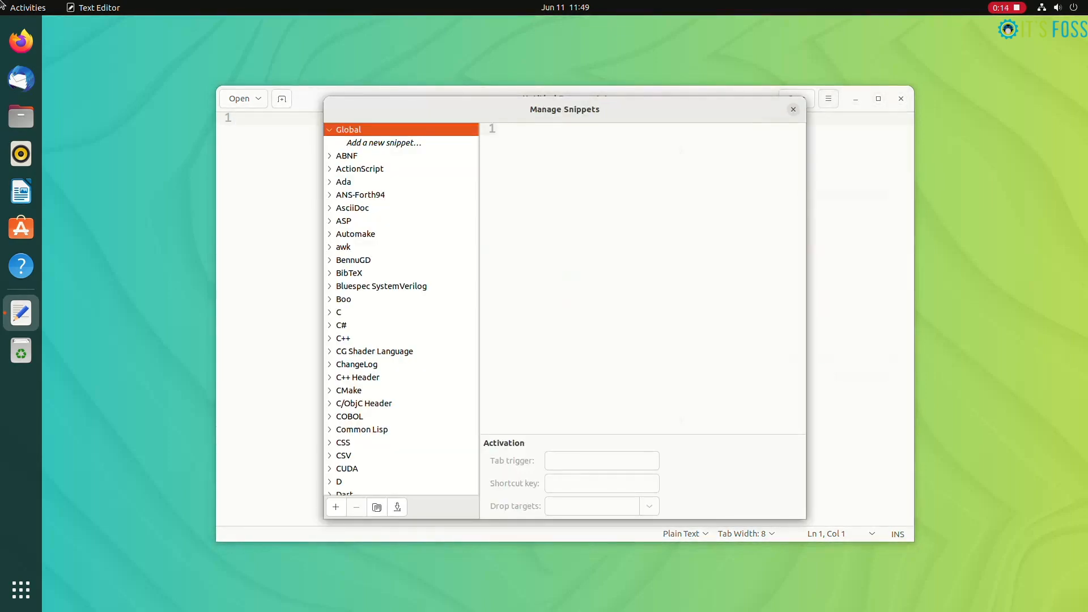
left_click(342, 337)
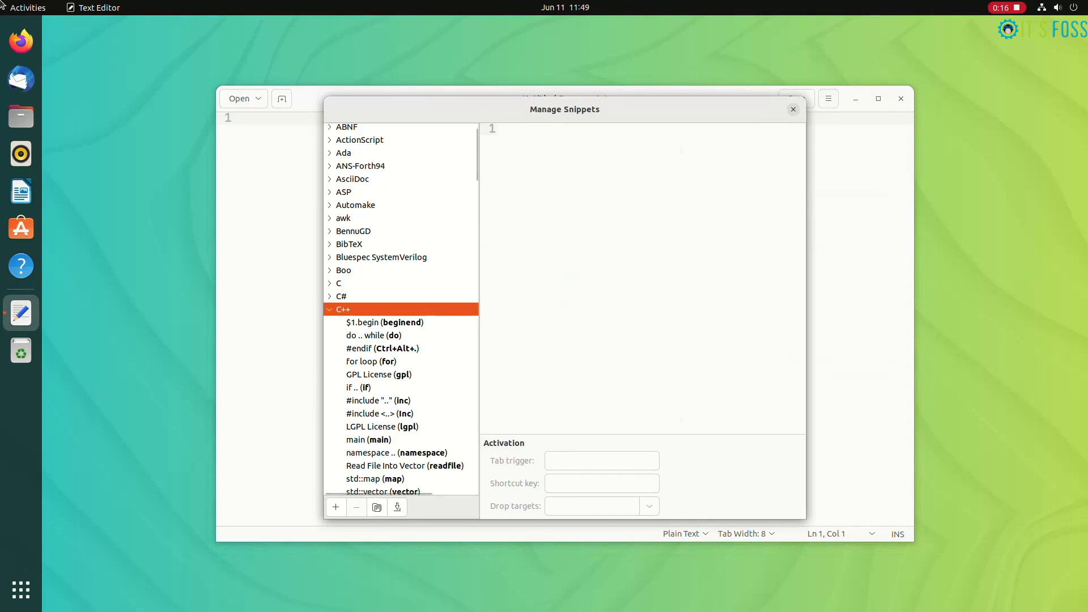
scroll("down", 3)
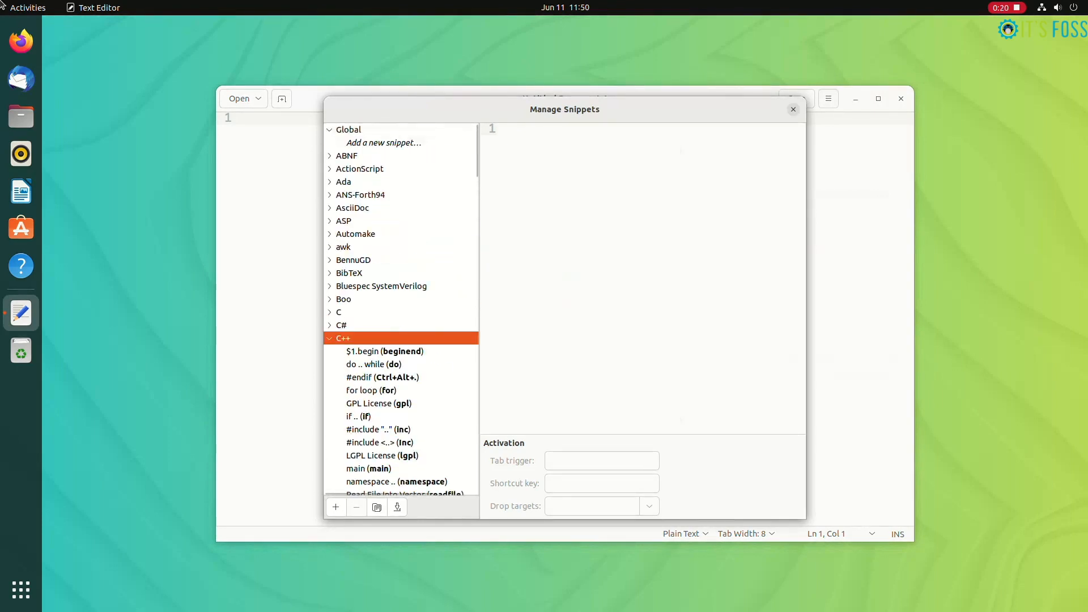
scroll("down", 3)
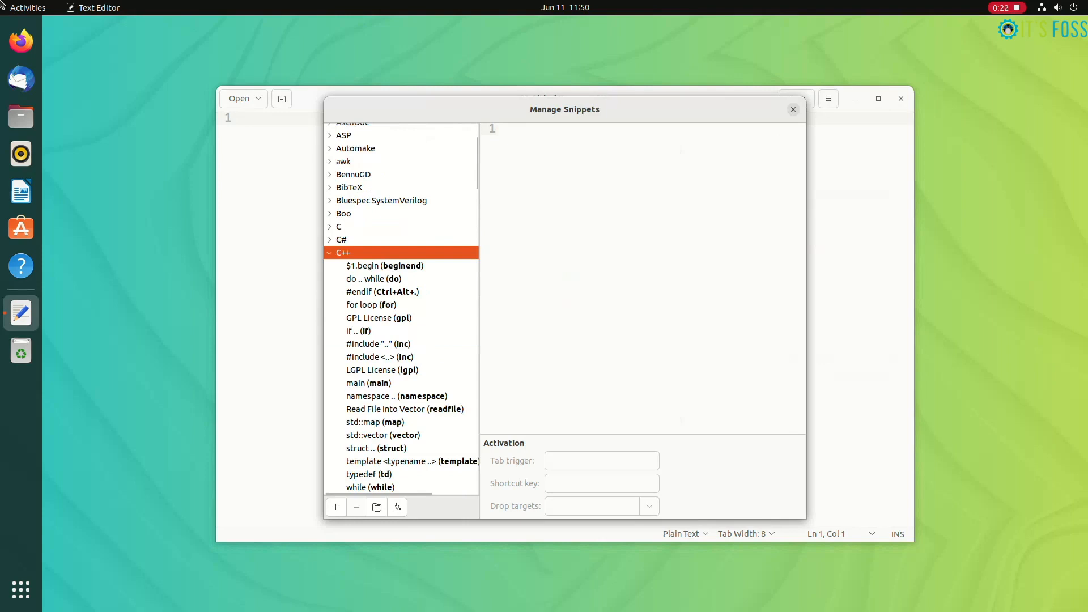
left_click(368, 383)
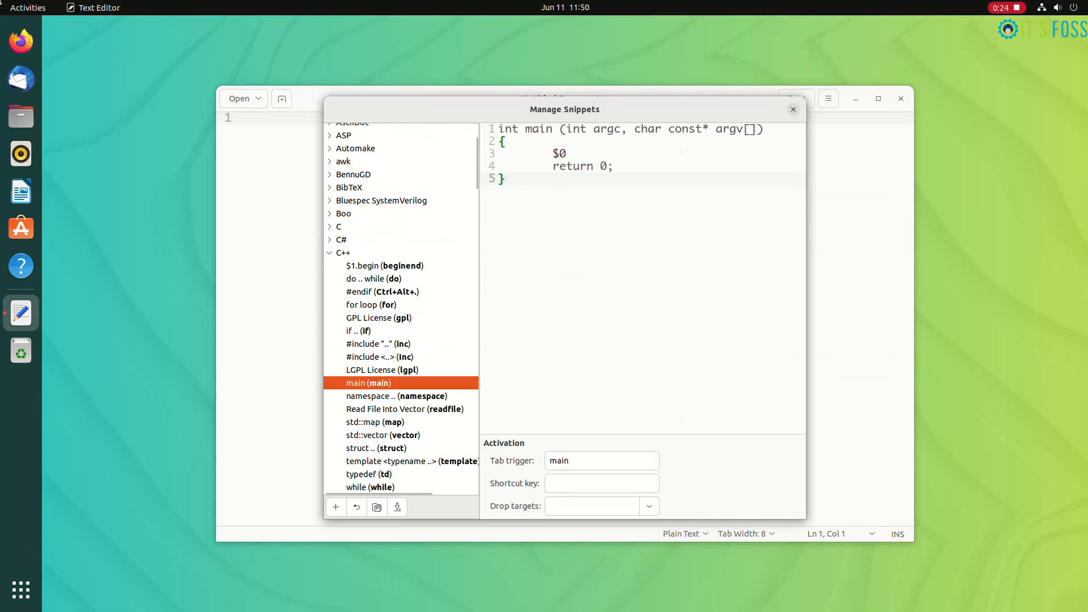
left_click(600, 483)
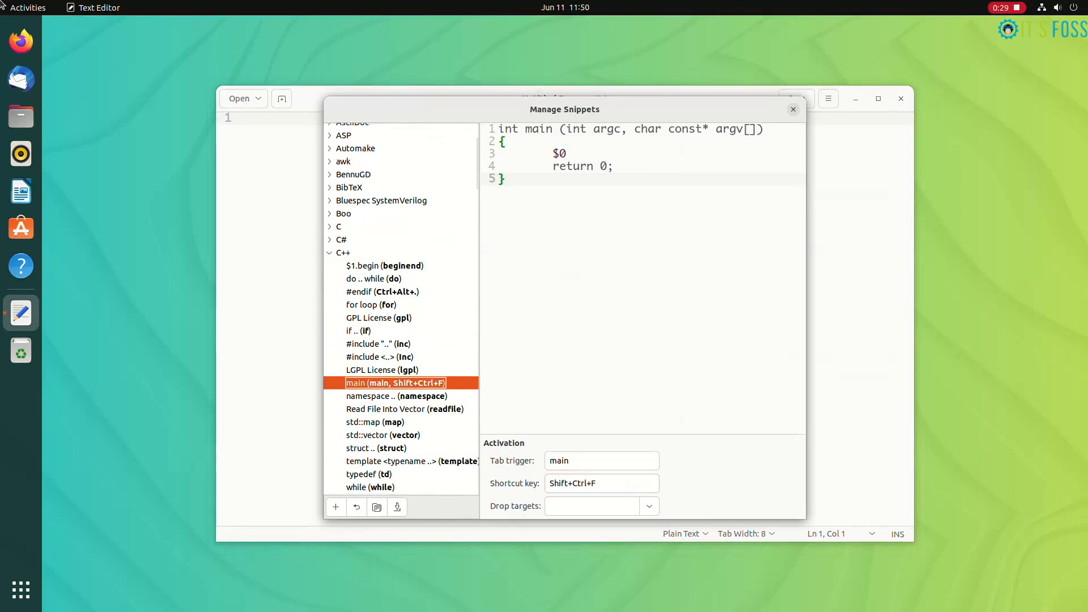
left_click(793, 109)
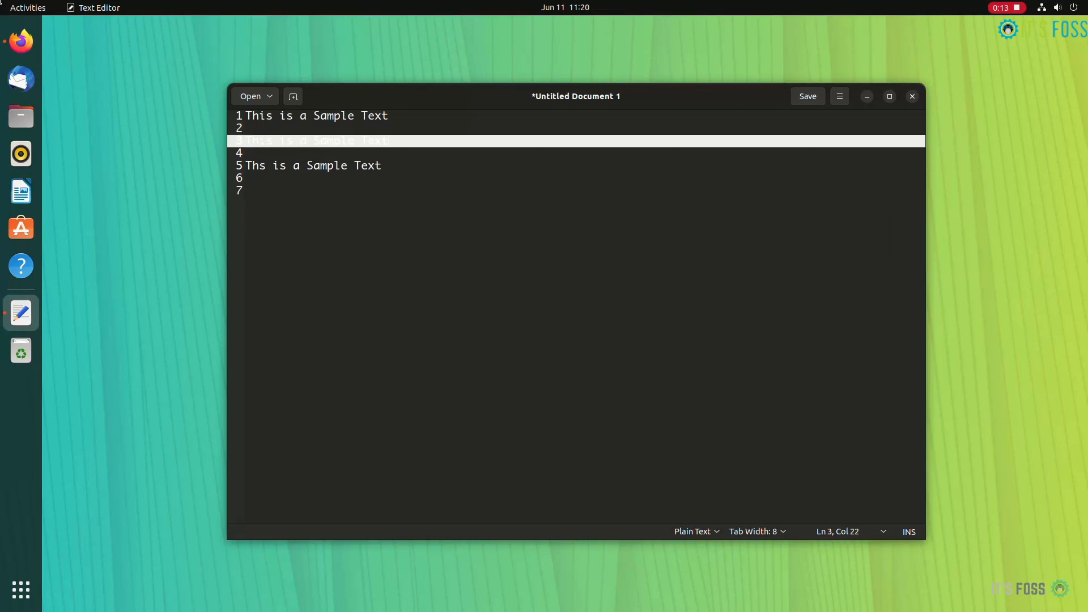
Step: Try the Oblivion color scheme, then switch to Yaru-dark
left_click(839, 96)
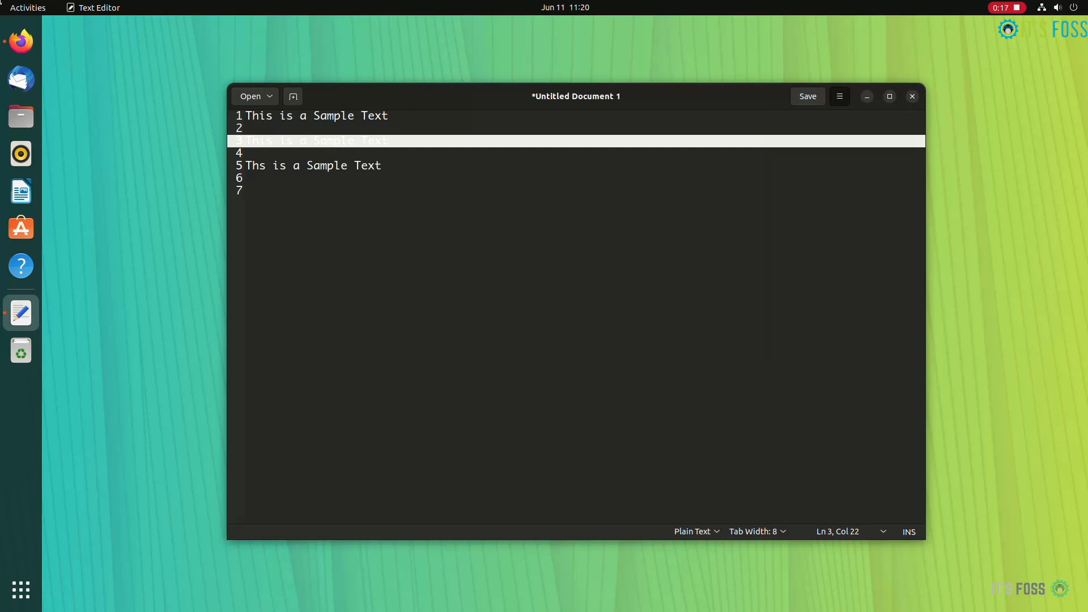
left_click(839, 96)
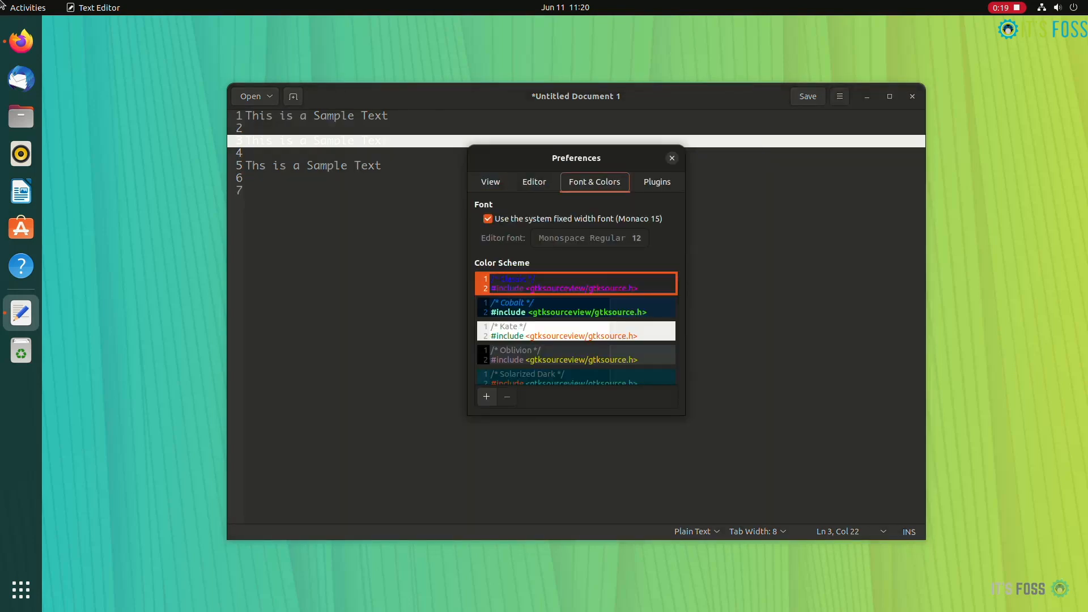
left_click(576, 355)
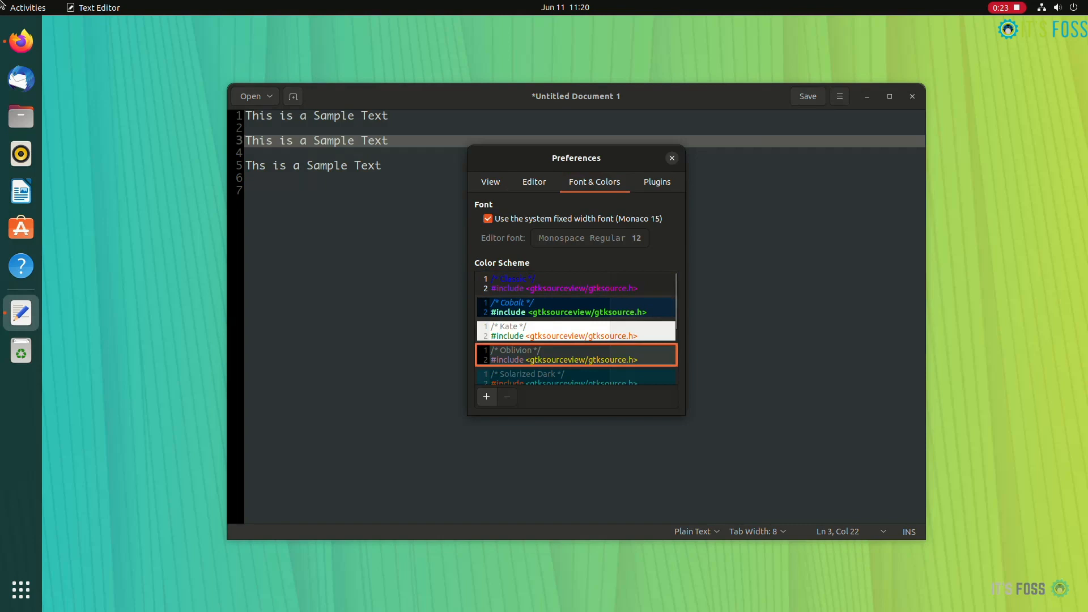
scroll("down", 3)
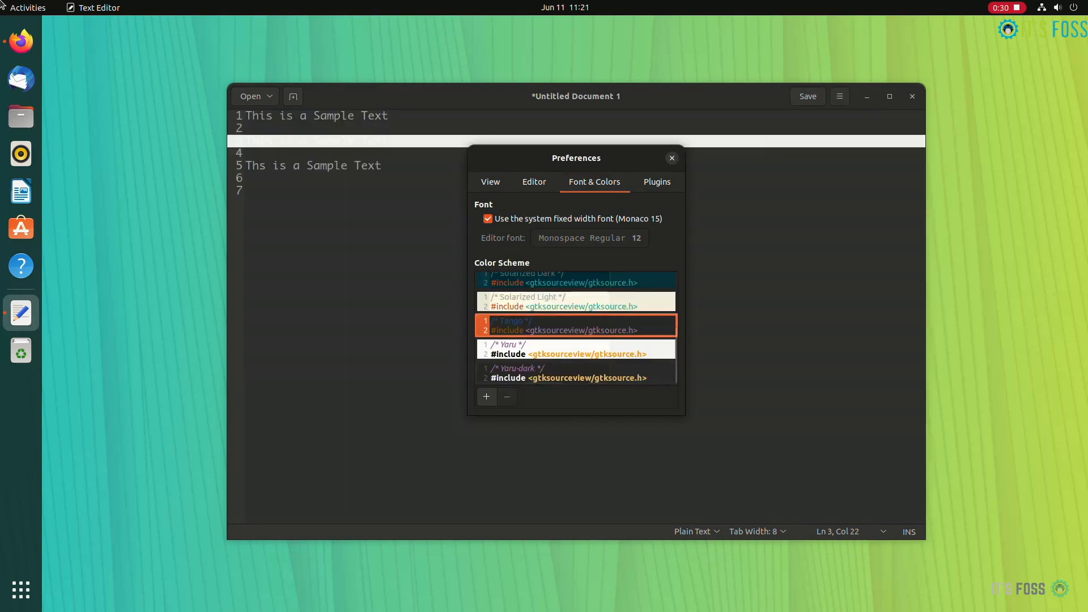
left_click(576, 372)
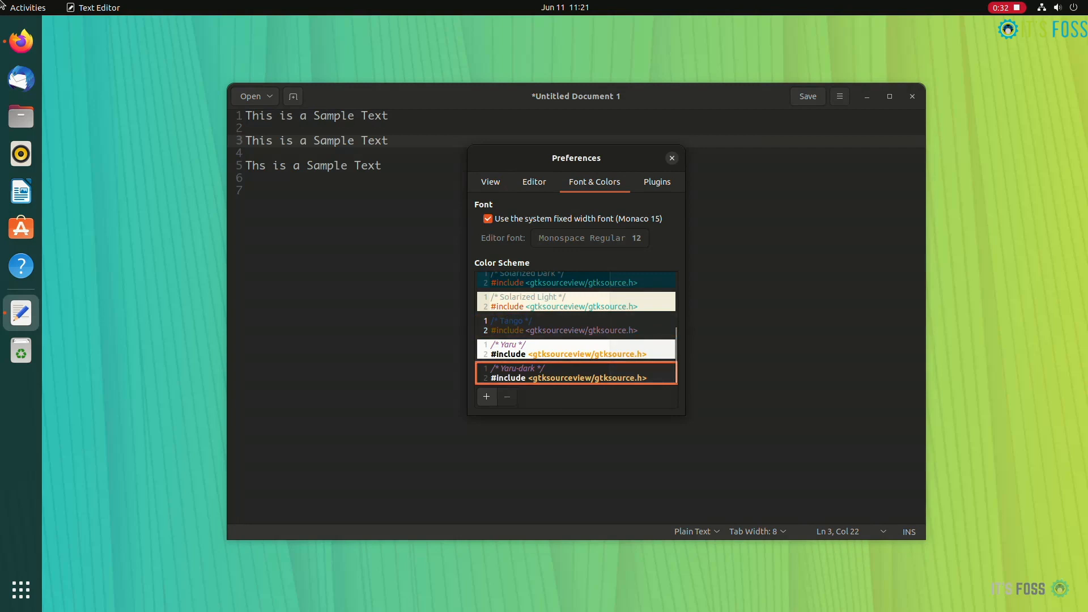
left_click(671, 158)
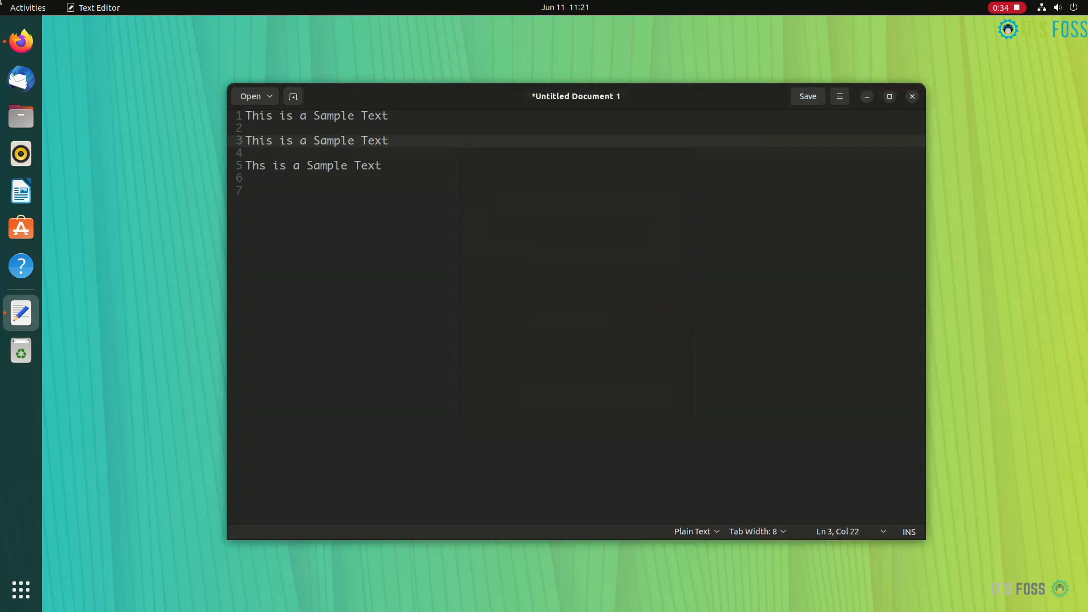
Step: Move the caret through the first and second sample text lines
left_click(303, 116)
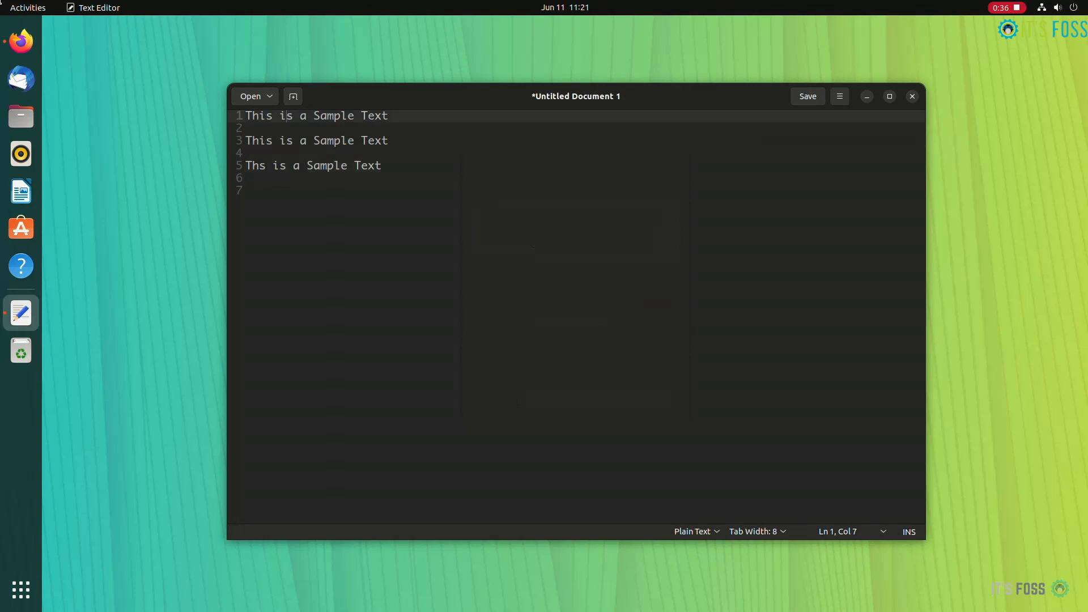
left_click(278, 127)
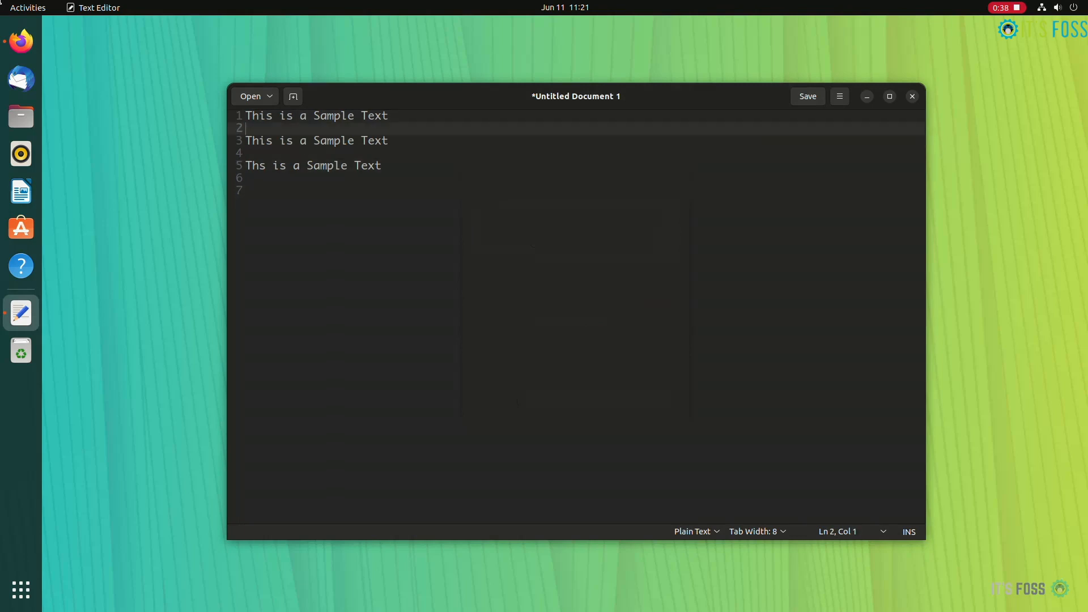
left_click(839, 96)
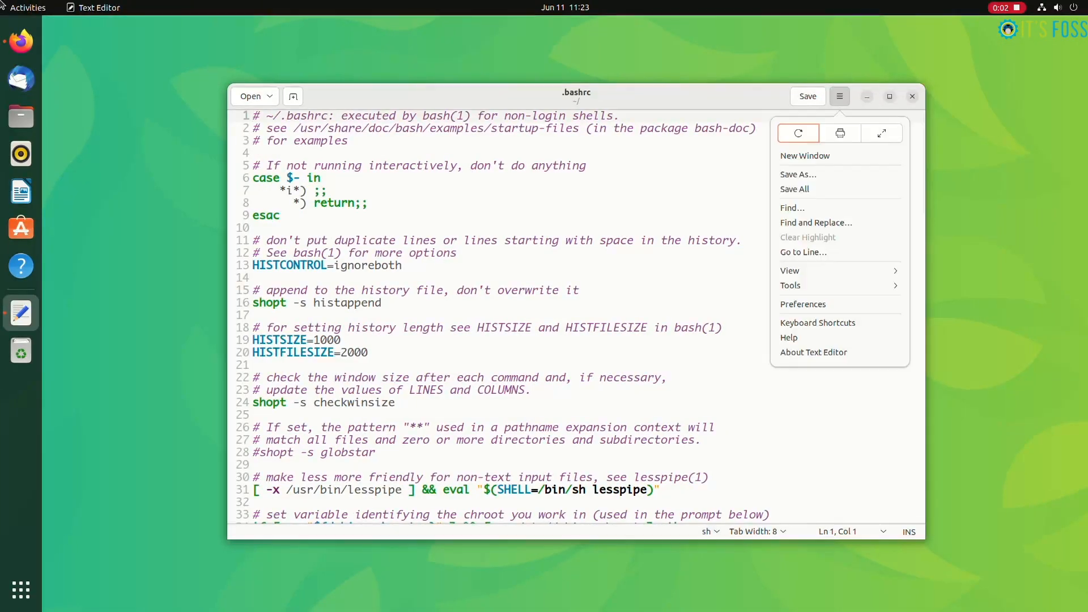
Step: Enable the Quick Highlight plugin, then select shopt in .bashrc
left_click(803, 303)
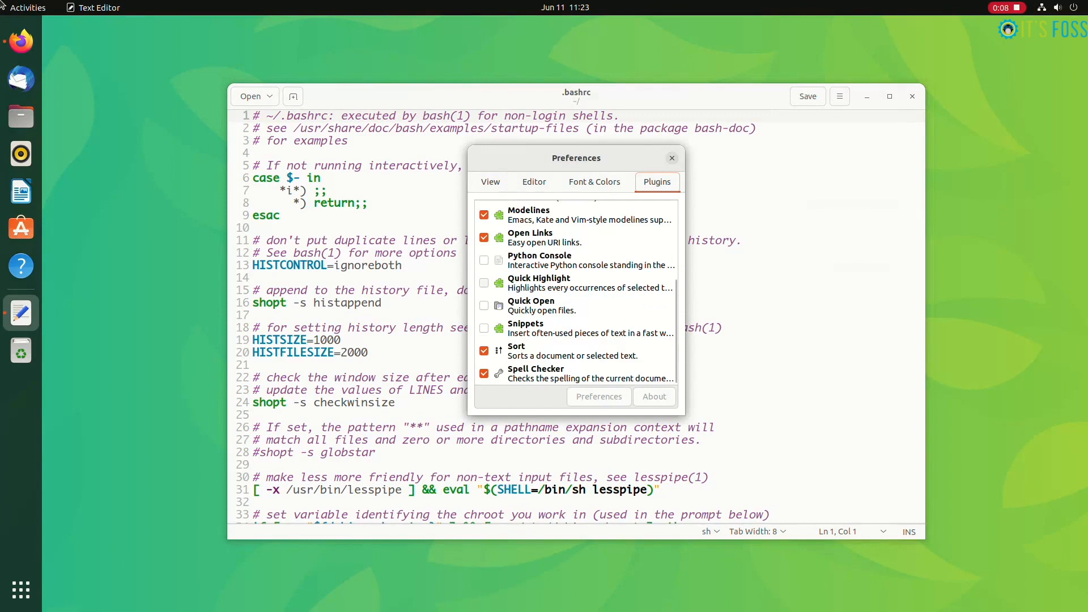
left_click(483, 283)
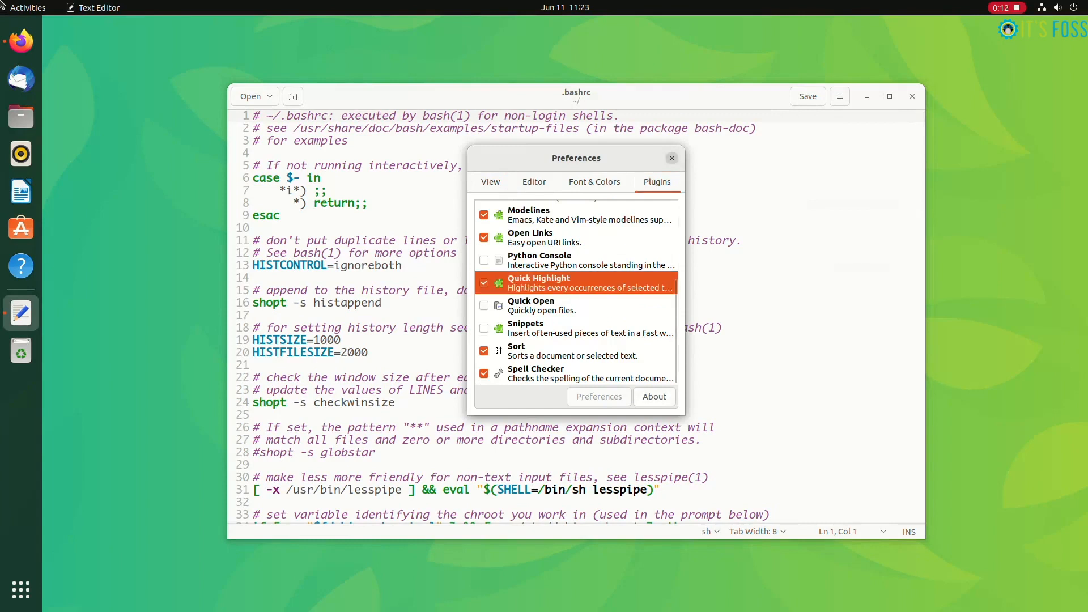
left_click(672, 158)
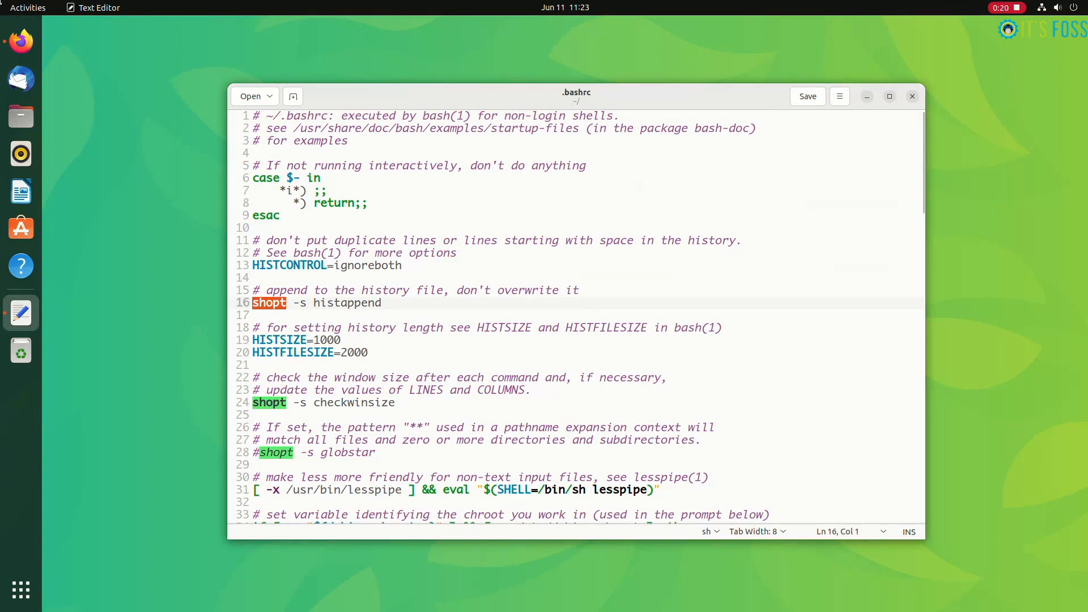
left_click(266, 177)
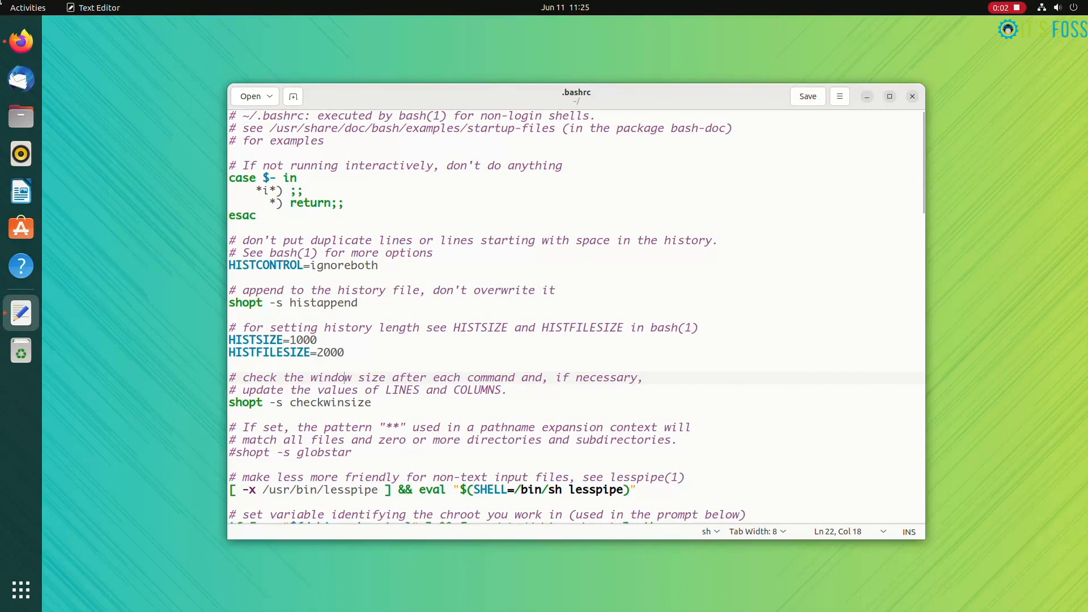
Step: Turn on 'Display line numbers' in gedit's View preferences, toggling it off and back on
left_click(839, 96)
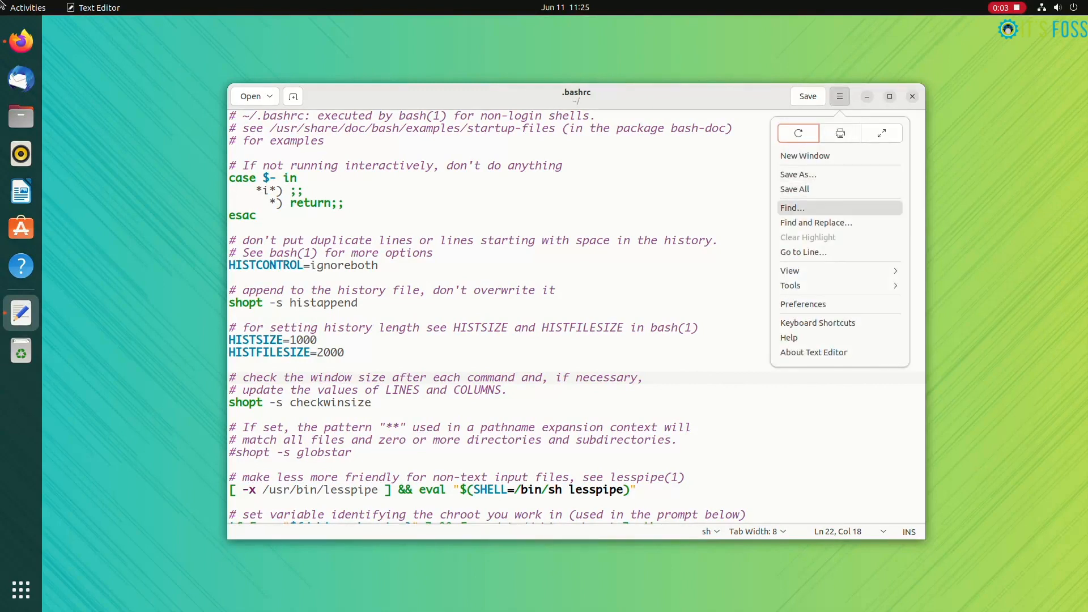
left_click(803, 304)
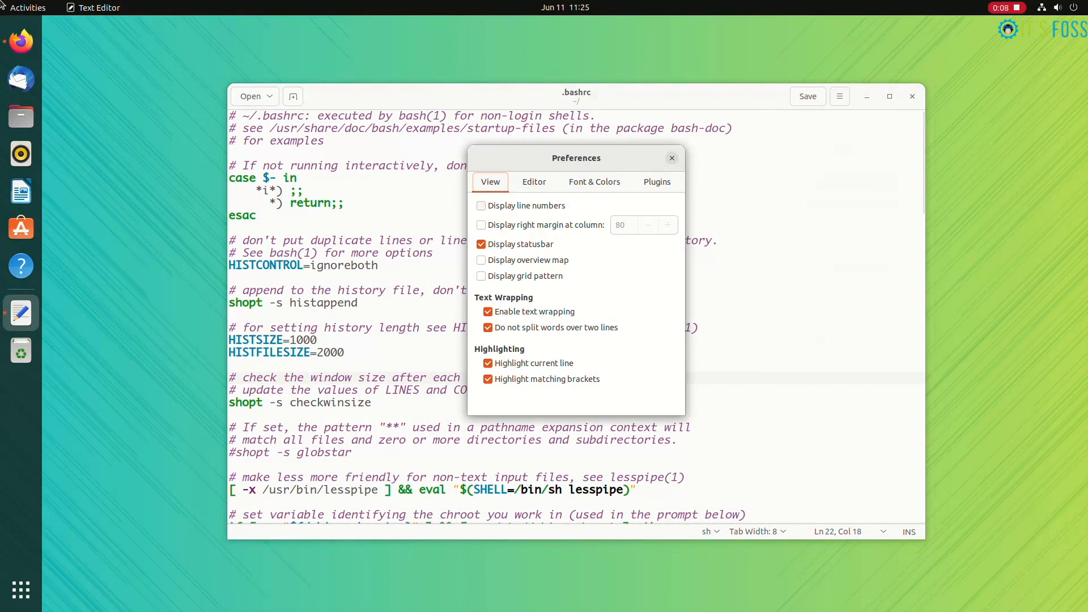
left_click(482, 205)
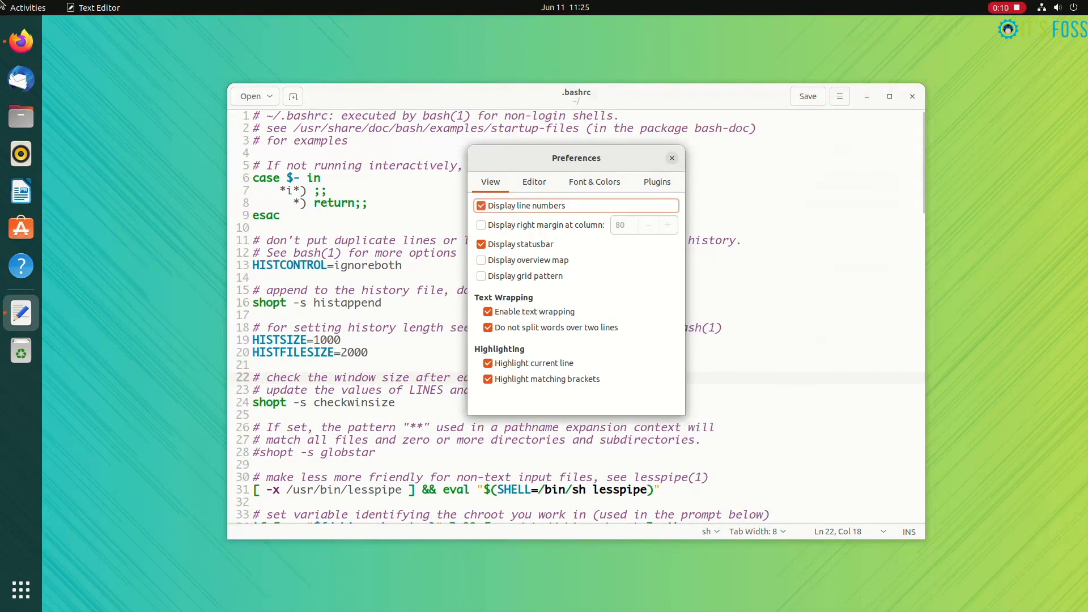
left_click(482, 205)
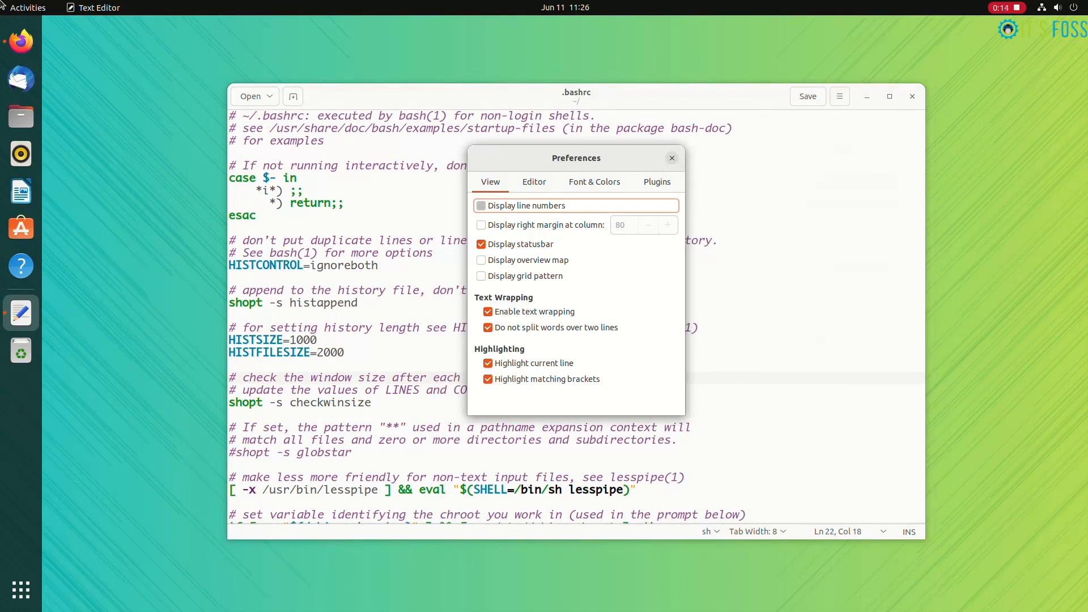
left_click(481, 205)
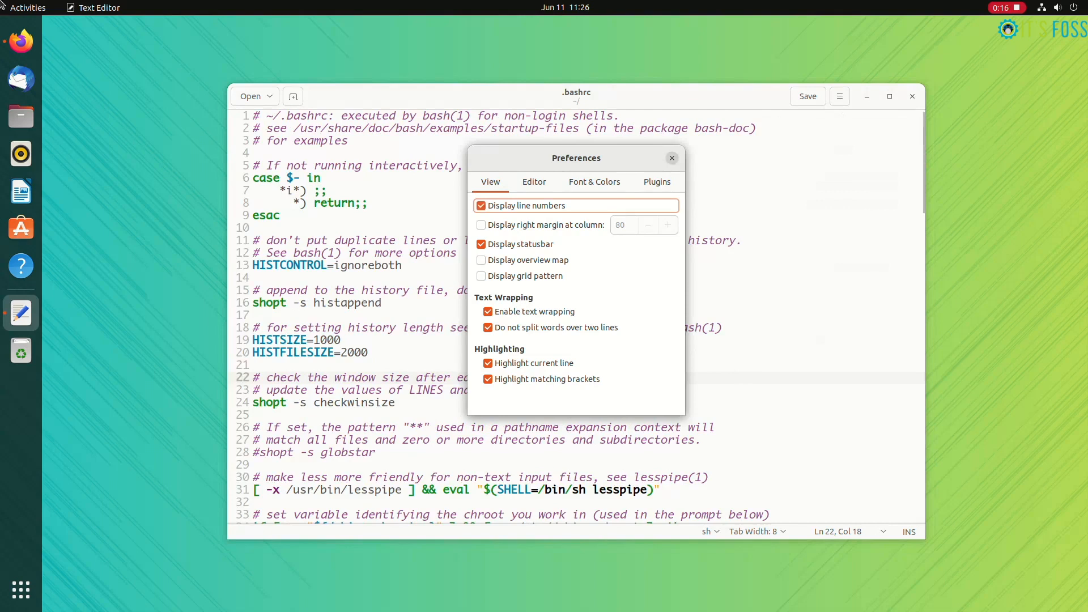
left_click(671, 158)
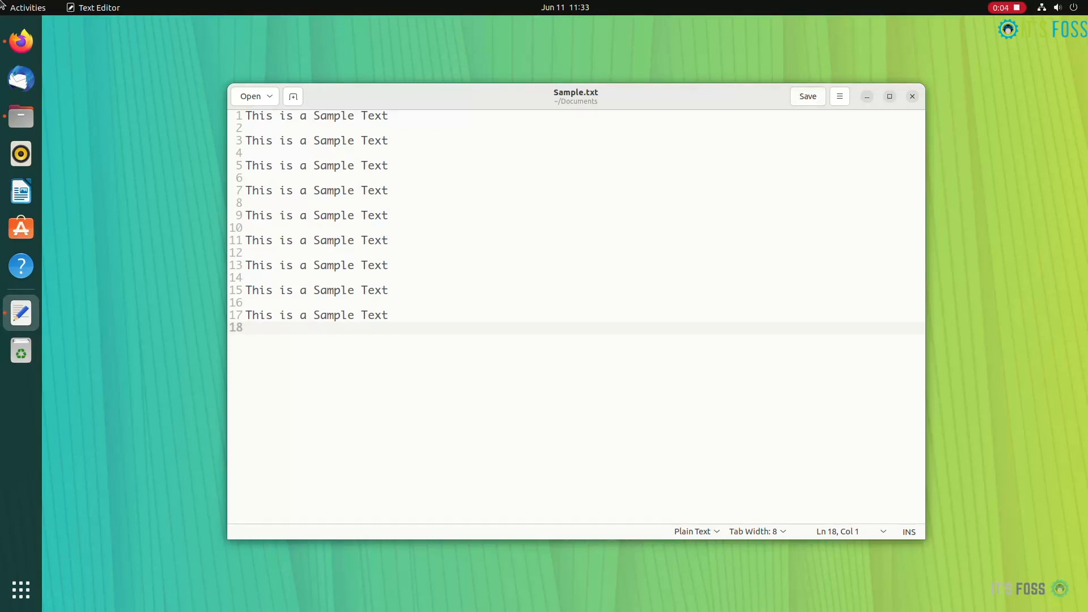
Step: Enable 'Create a backup copy of files before saving', then add 'Added Lines' and save Sample.txt
left_click(21, 116)
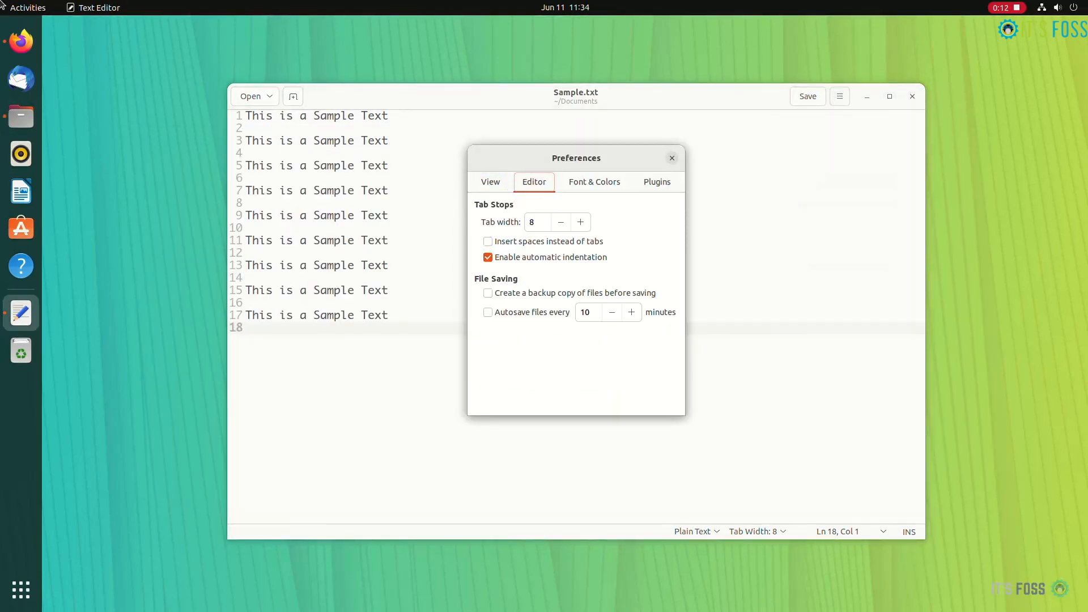
left_click(488, 293)
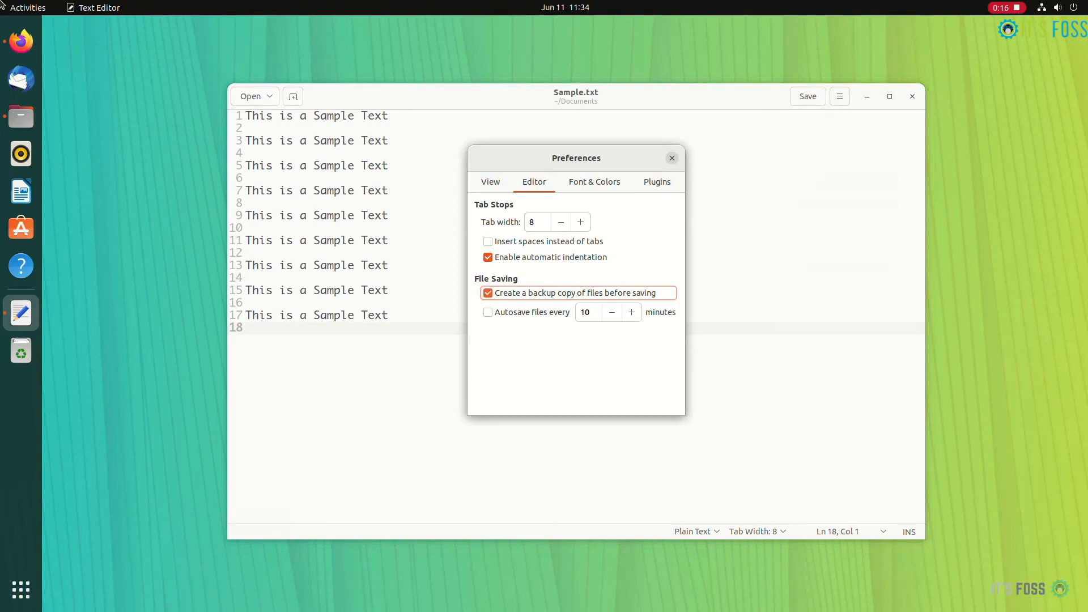
left_click(671, 158)
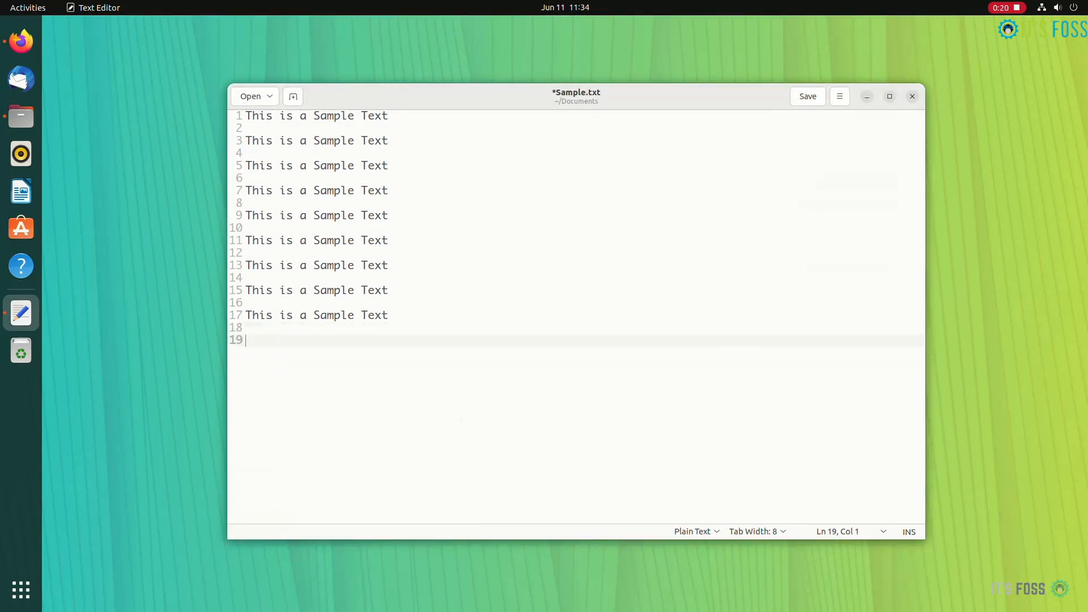
type("Added Lines")
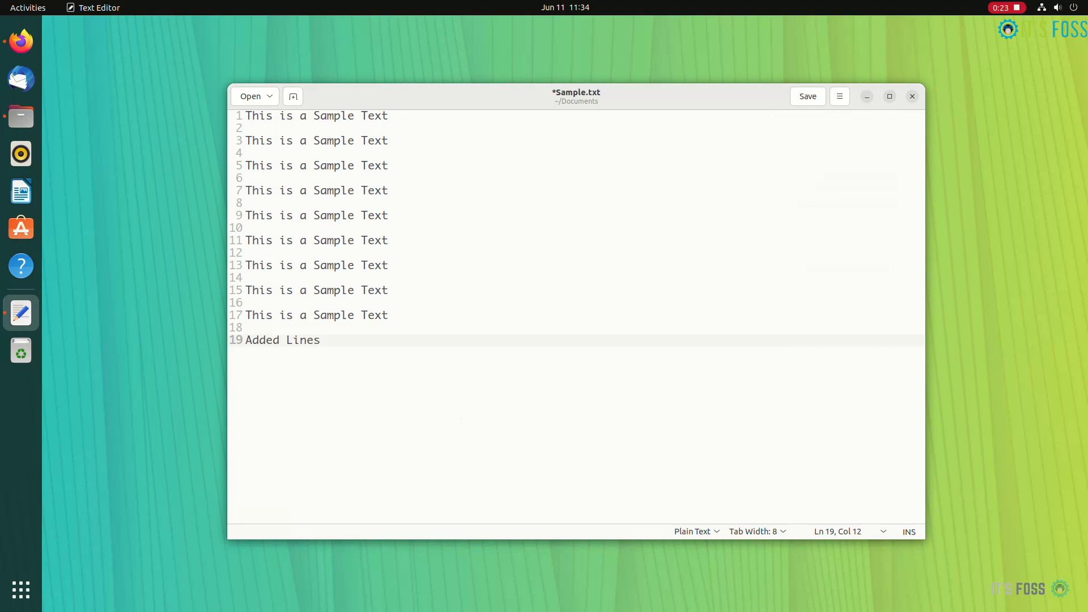
left_click(807, 95)
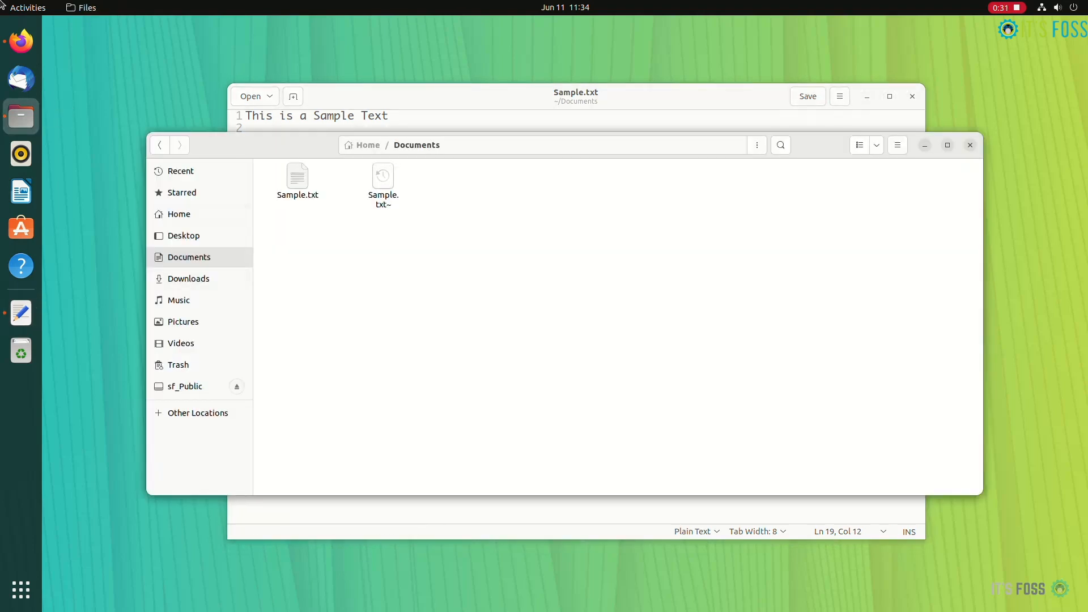
Step: Open Sample.txt~ from Documents with Text Editor through the Select Application dialog
double_click(382, 180)
type("te")
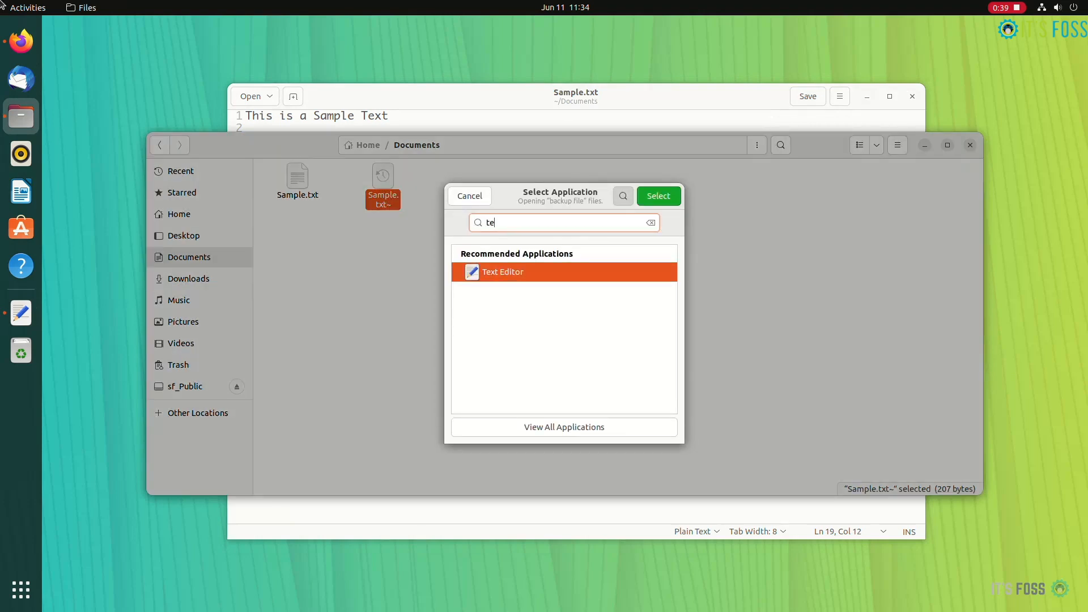
left_click(657, 196)
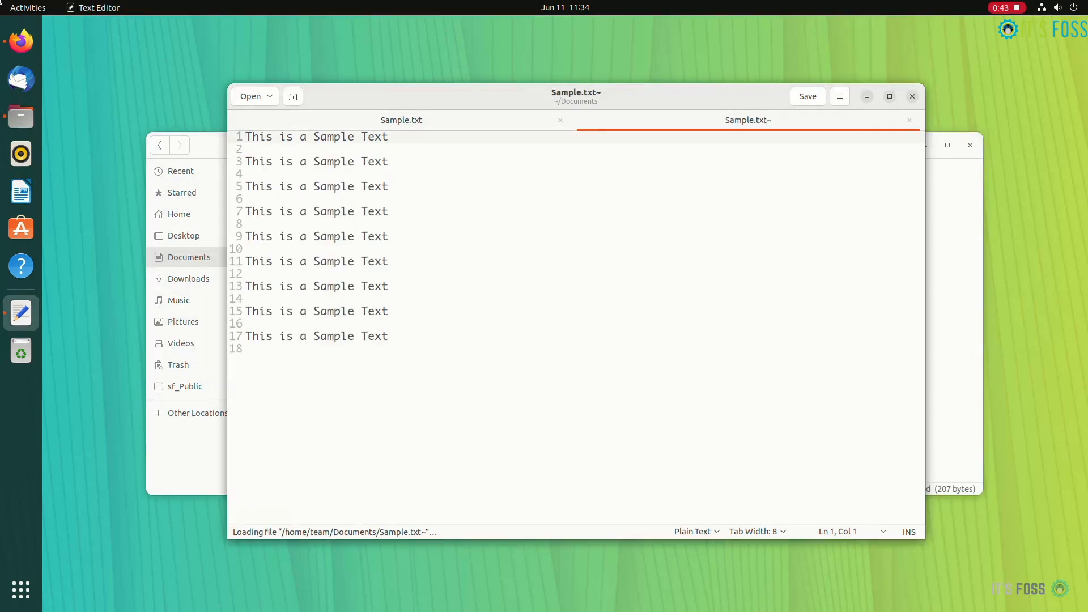
left_click(908, 120)
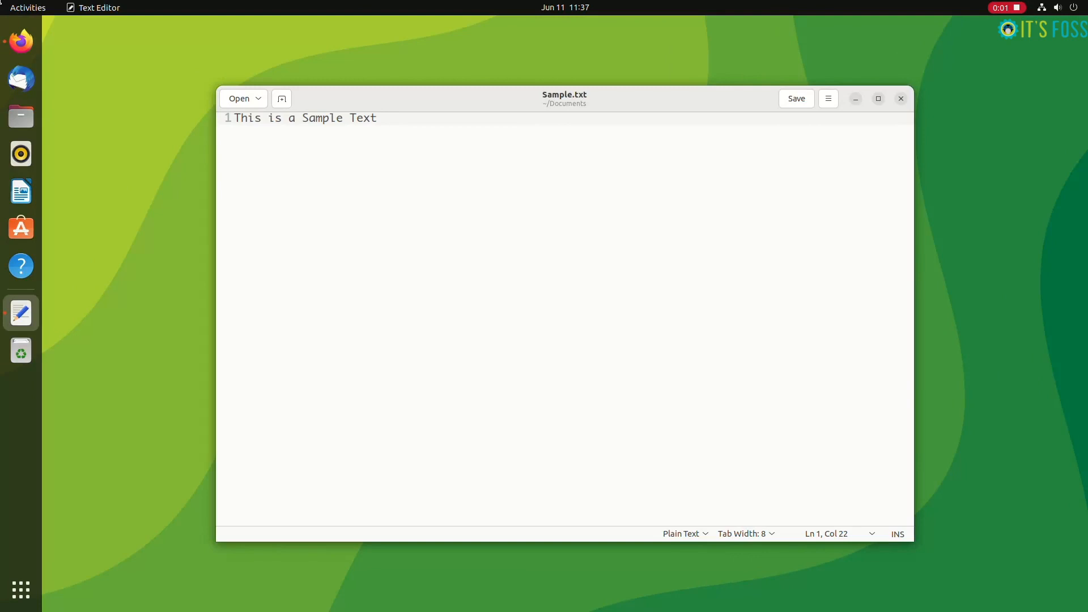
Step: Enable 'Autosave files every' in gedit's Editor preferences with a 1-minute interval
left_click(827, 98)
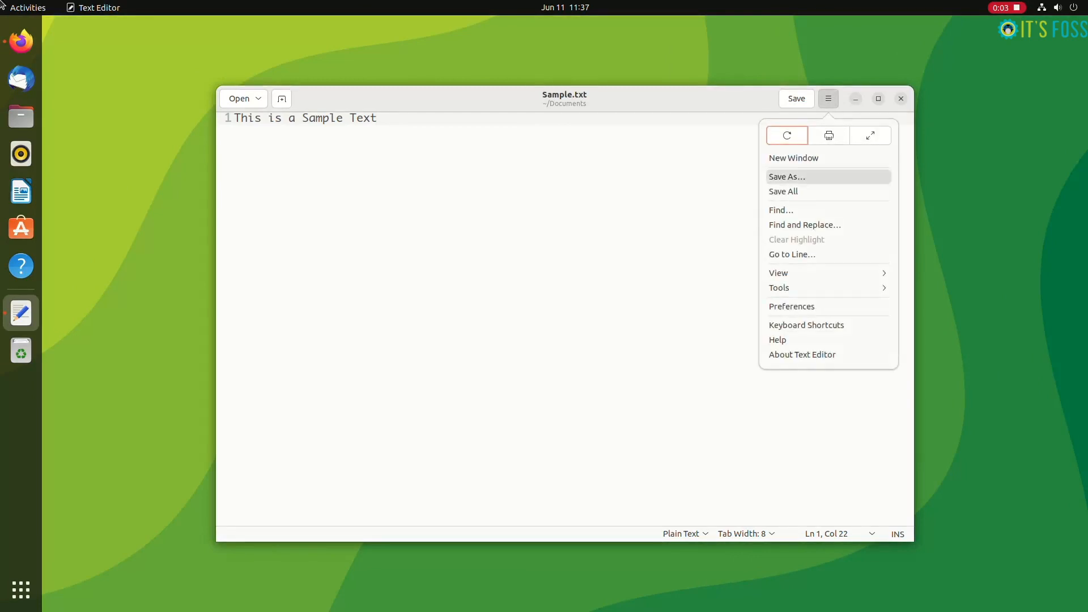
left_click(791, 306)
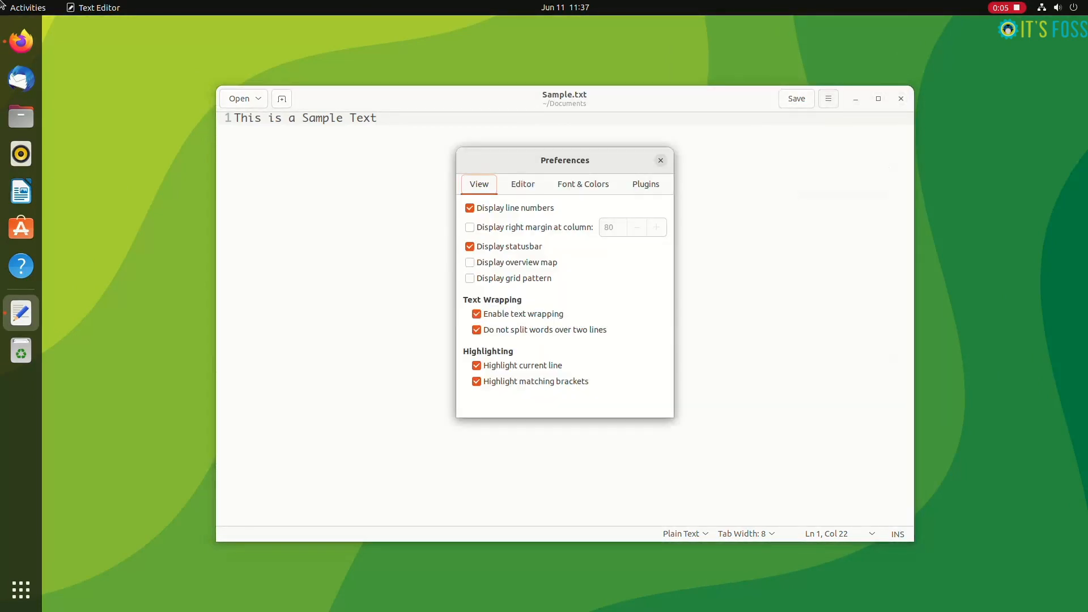
left_click(523, 184)
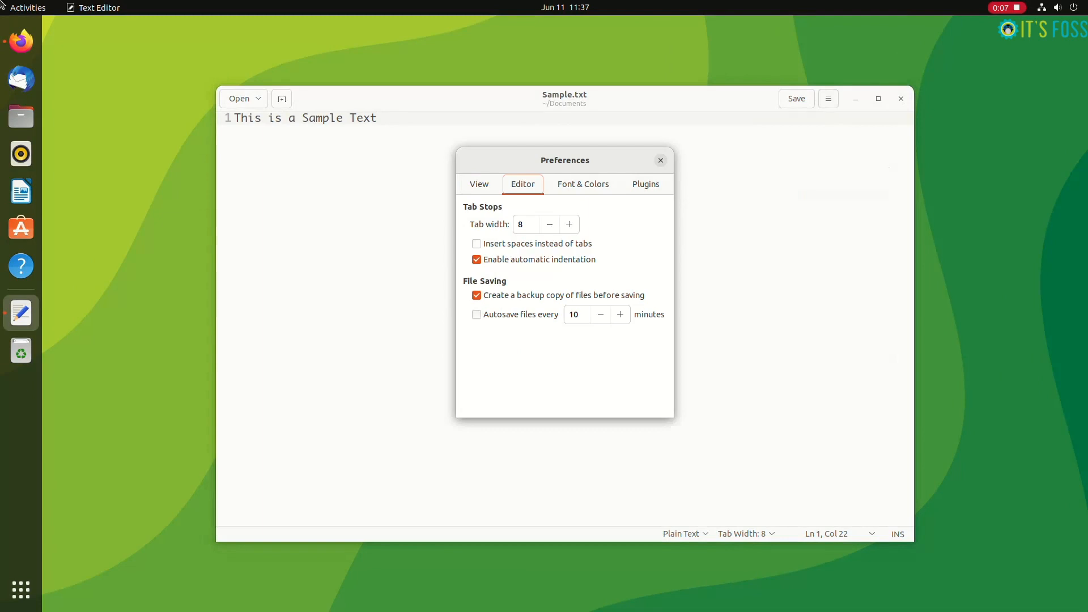
left_click(476, 315)
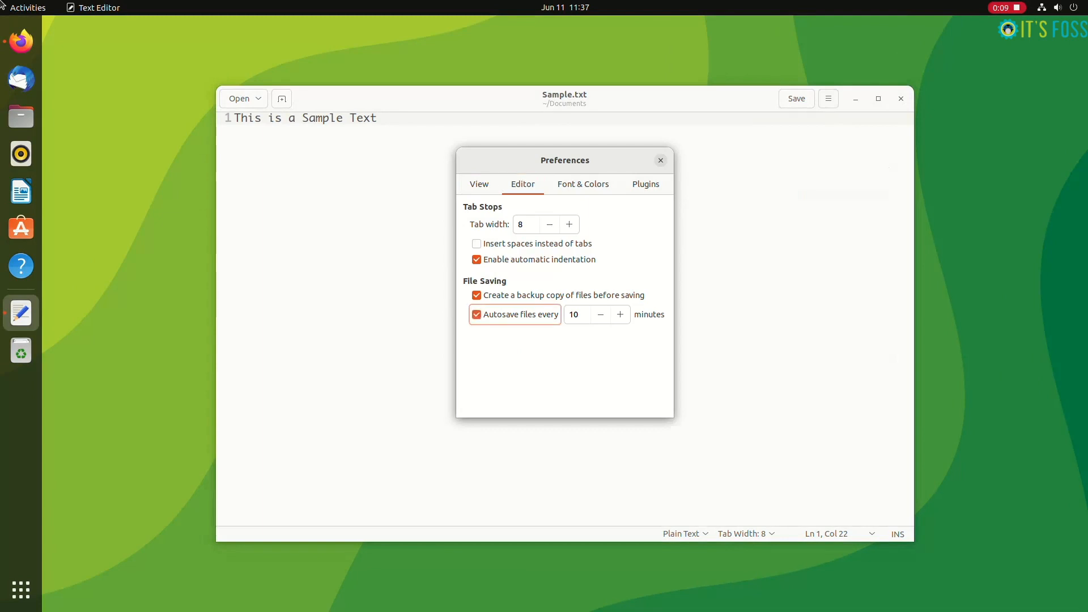
left_click(574, 314)
type("1")
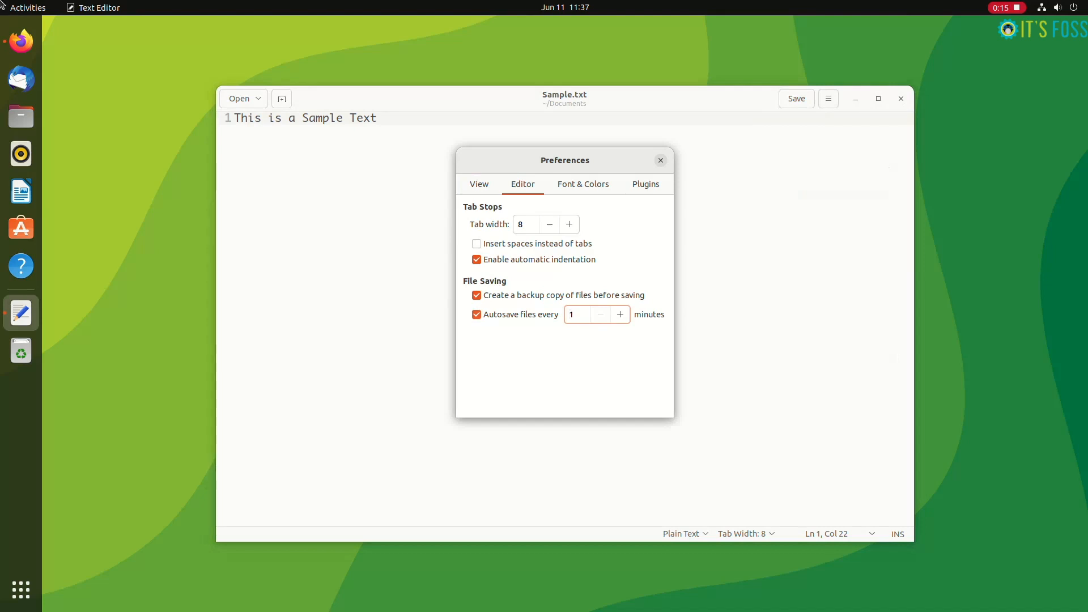
left_click(660, 160)
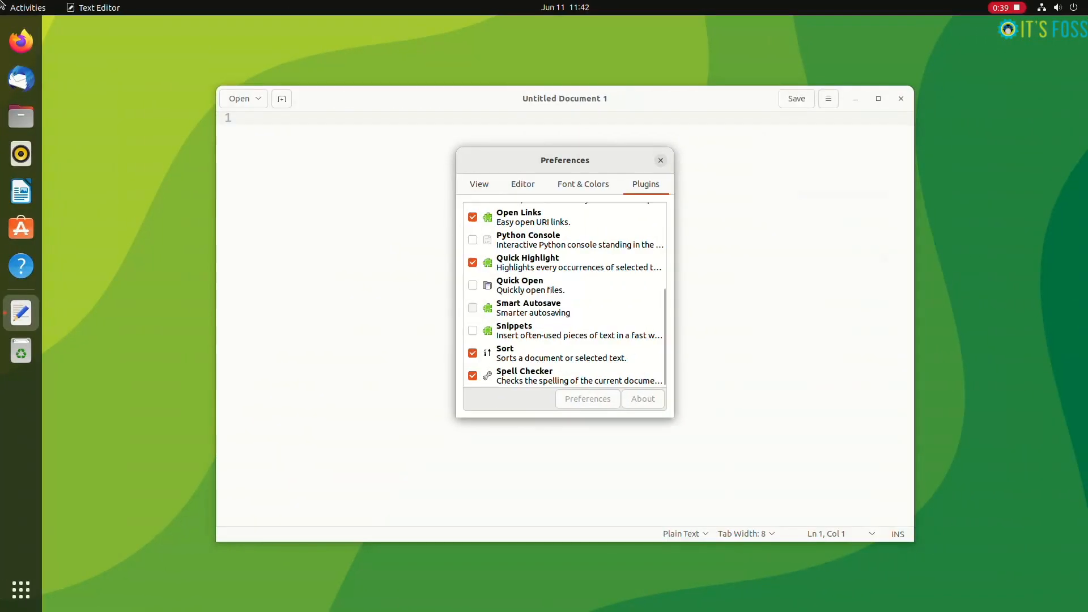
Step: Tick the Smart Autosave plugin in gedit's Plugins preferences
left_click(472, 307)
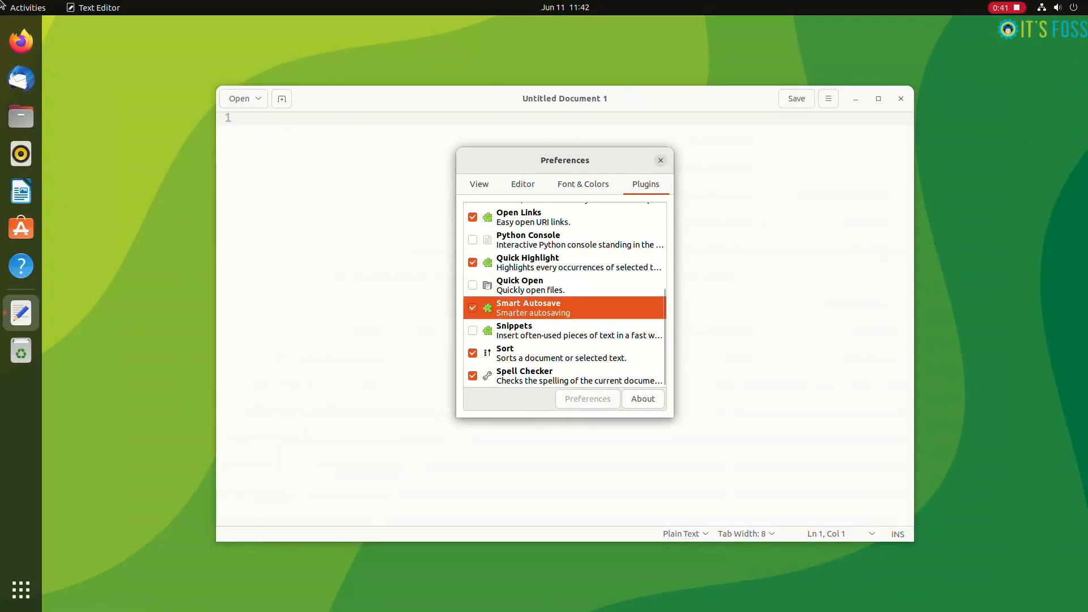
left_click(659, 160)
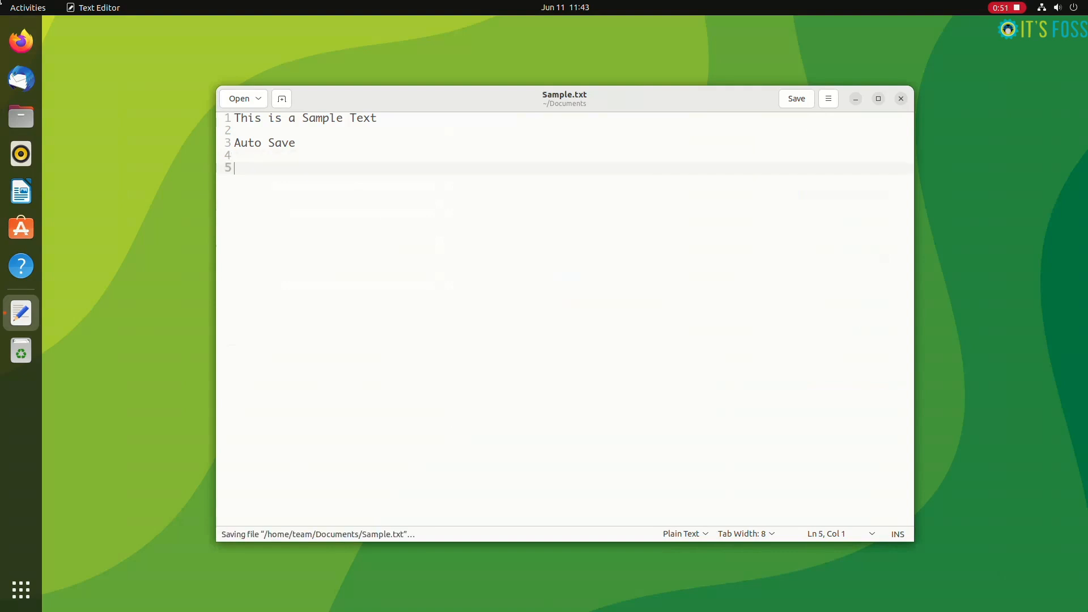
Step: Type 'Auto Save' on a new line in Sample.txt while it autosaves
type("Auto")
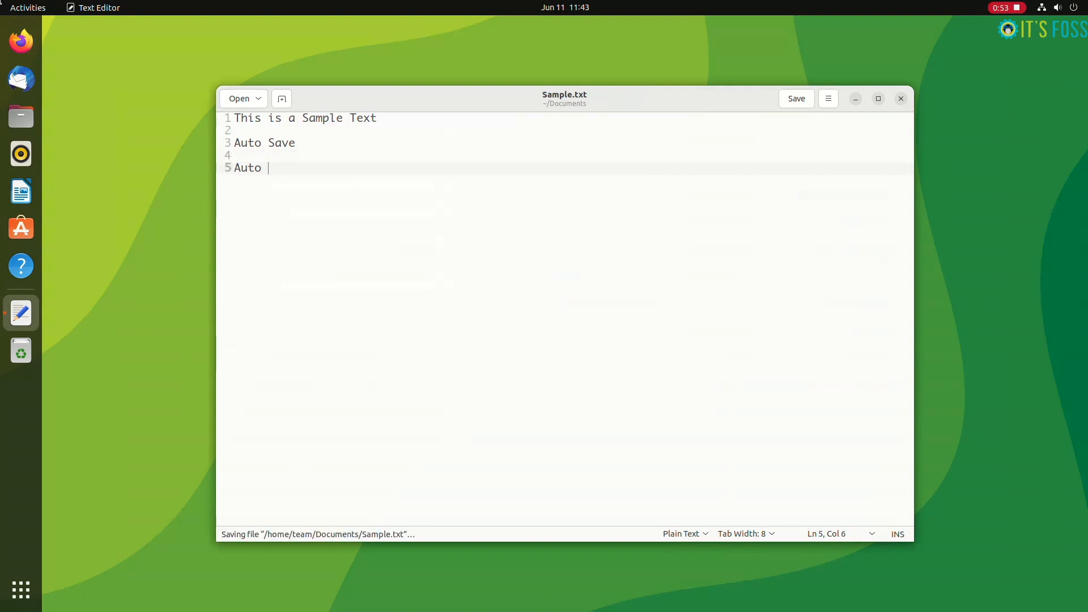
type("Save")
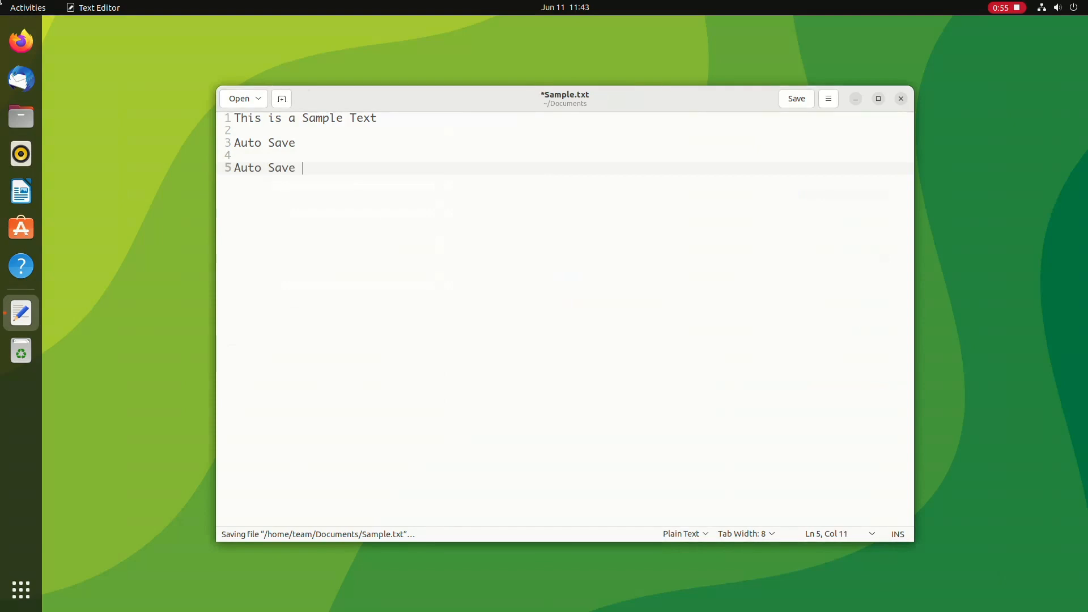